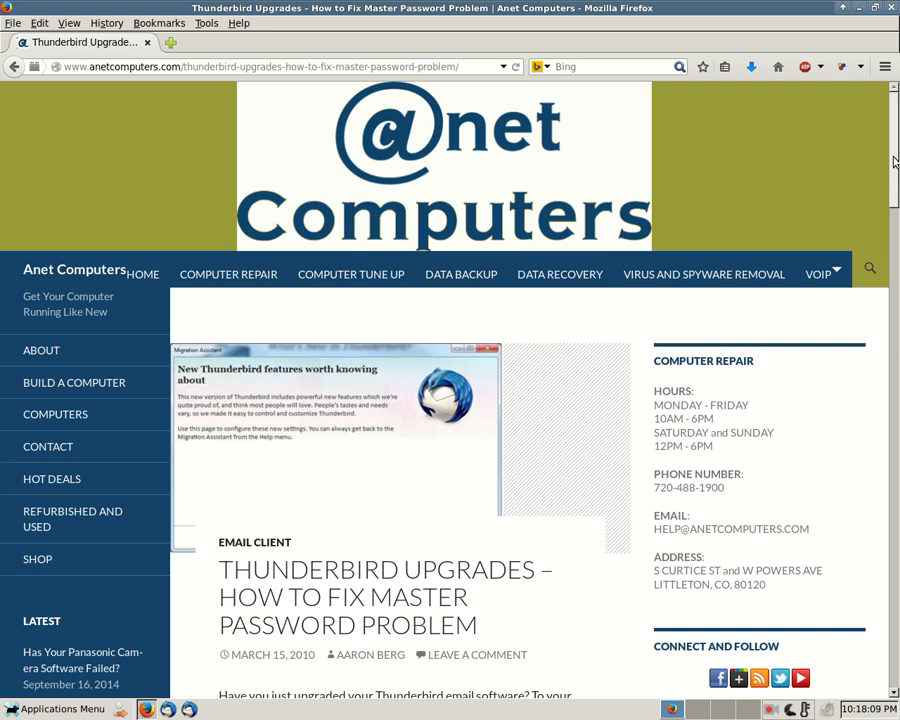
Scroll through the content while reaching Thunderbird's Security passwords preferences.
scroll(down, 3)
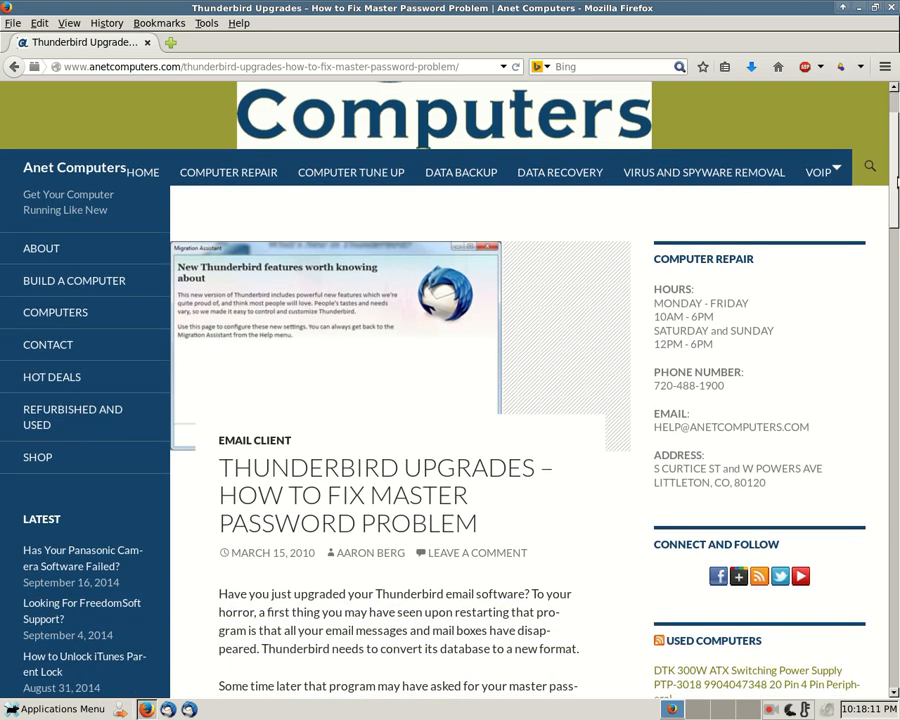
scroll(up, 3)
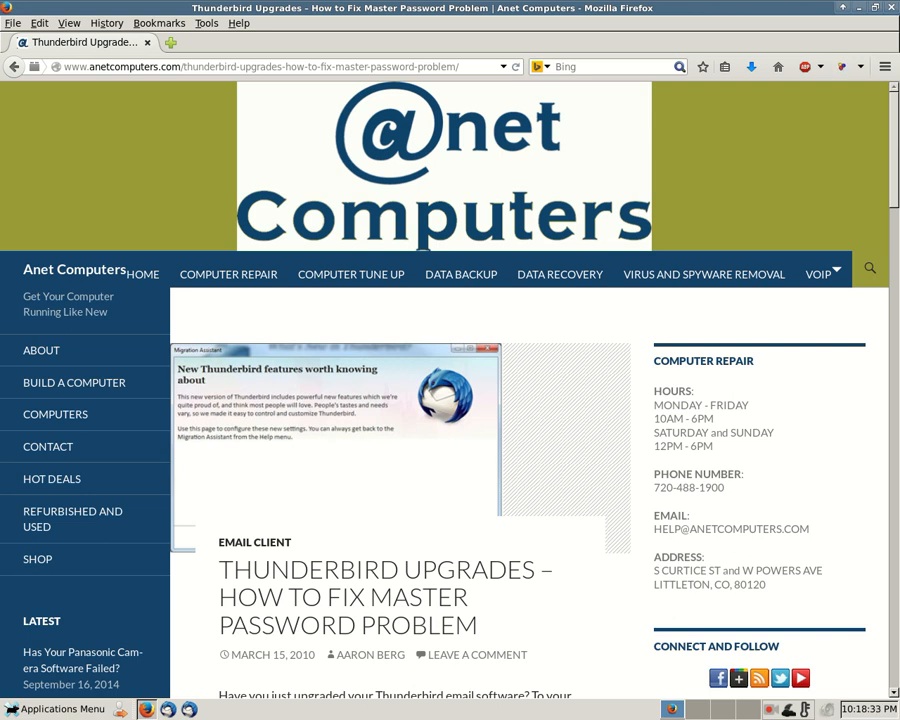
mouse_move(892, 152)
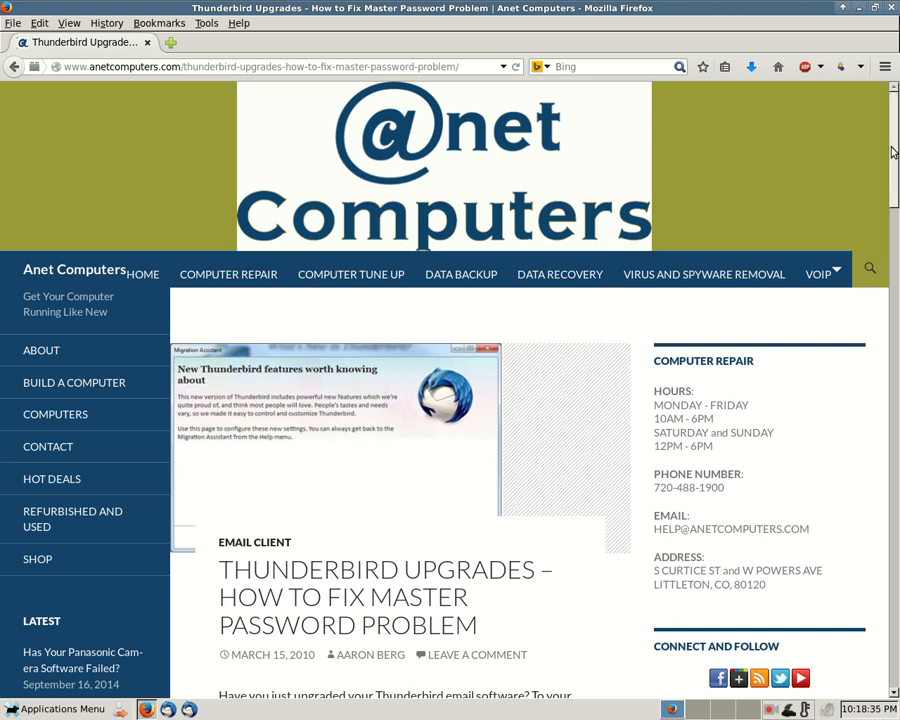
scroll(down, 3)
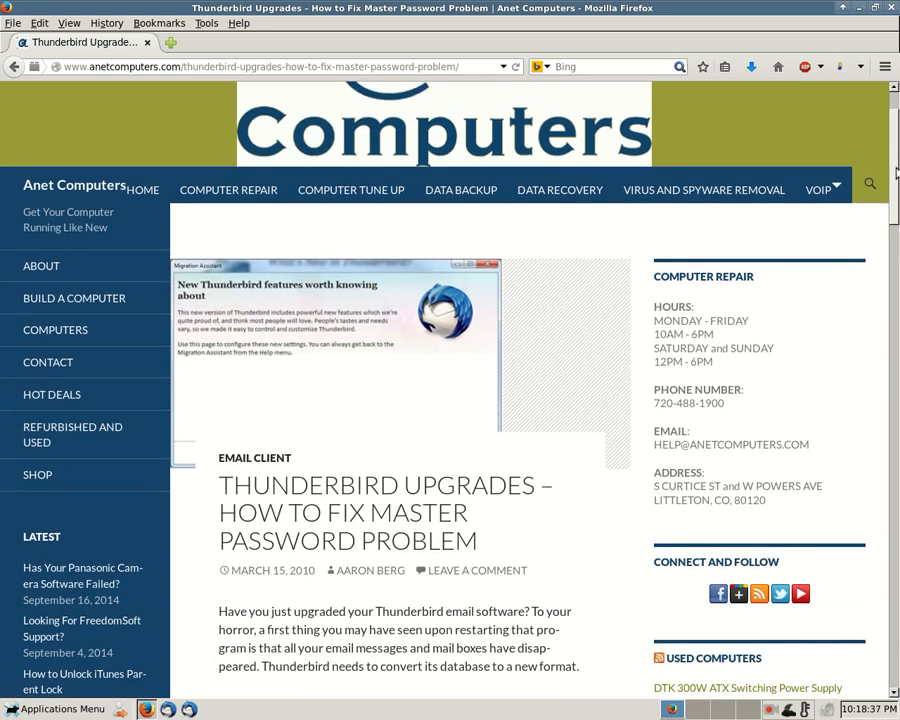
scroll(down, 3)
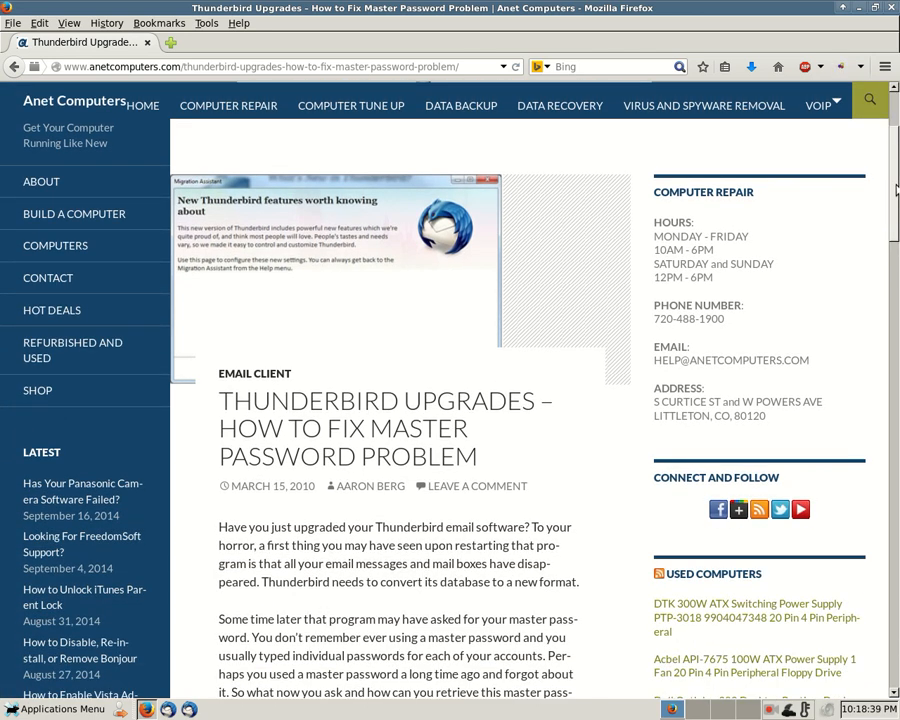
scroll(down, 3)
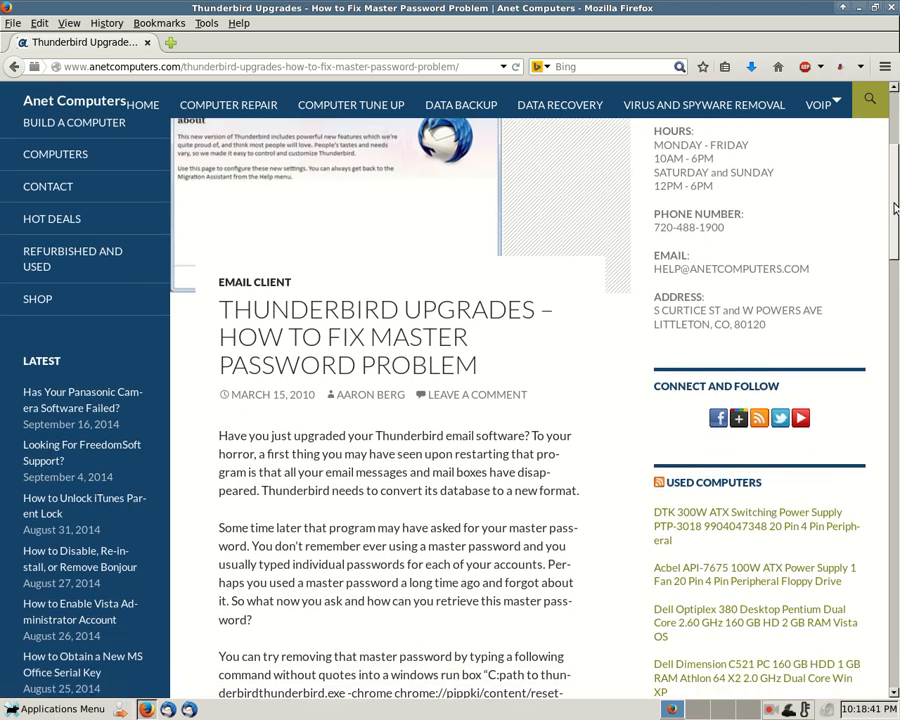
scroll(down, 3)
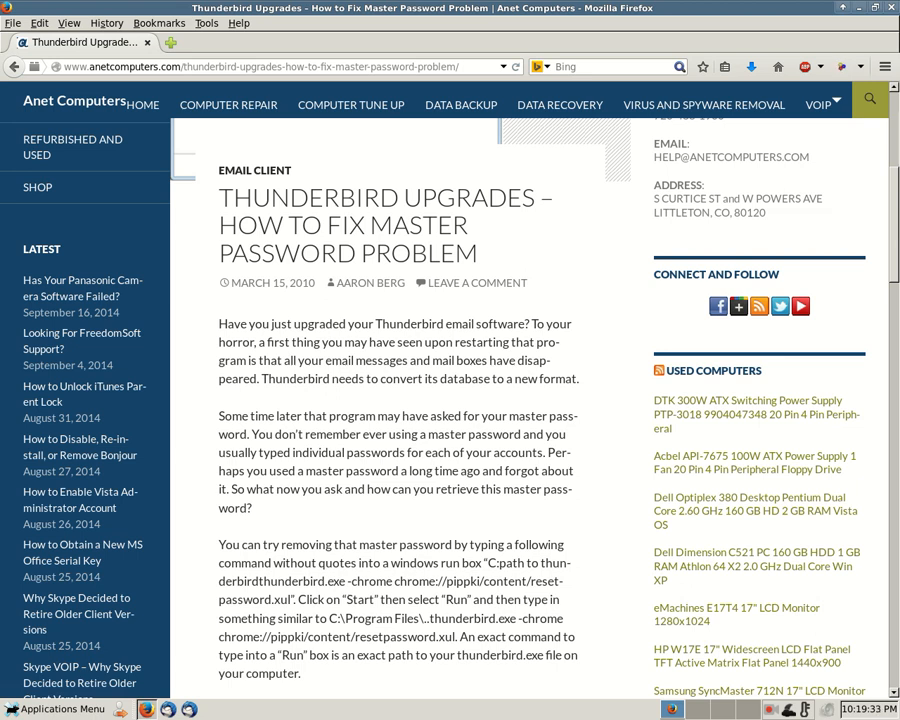
scroll(down, 3)
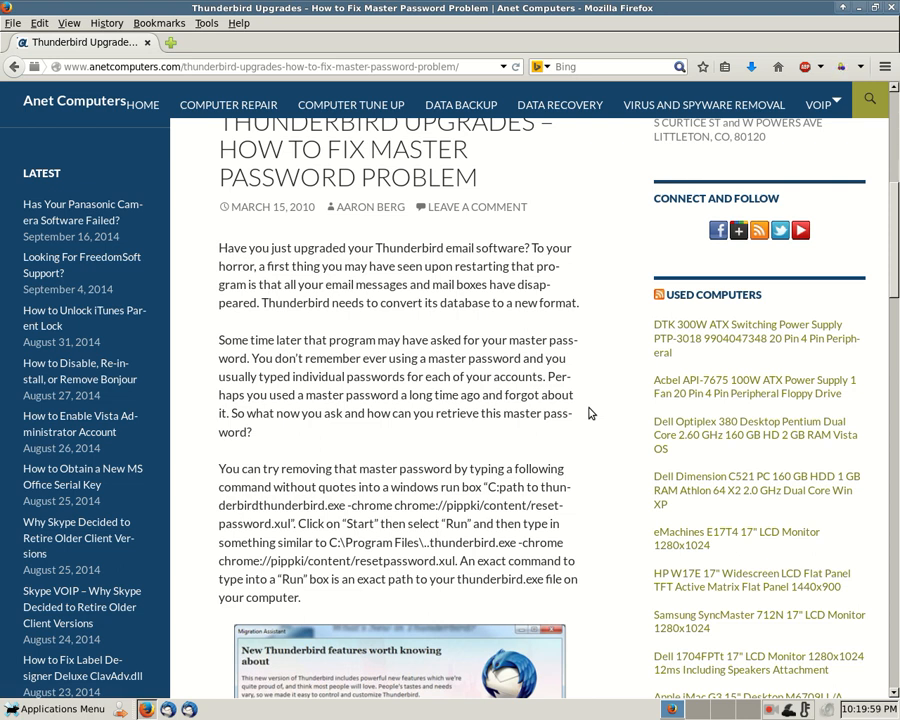
mouse_move(596, 420)
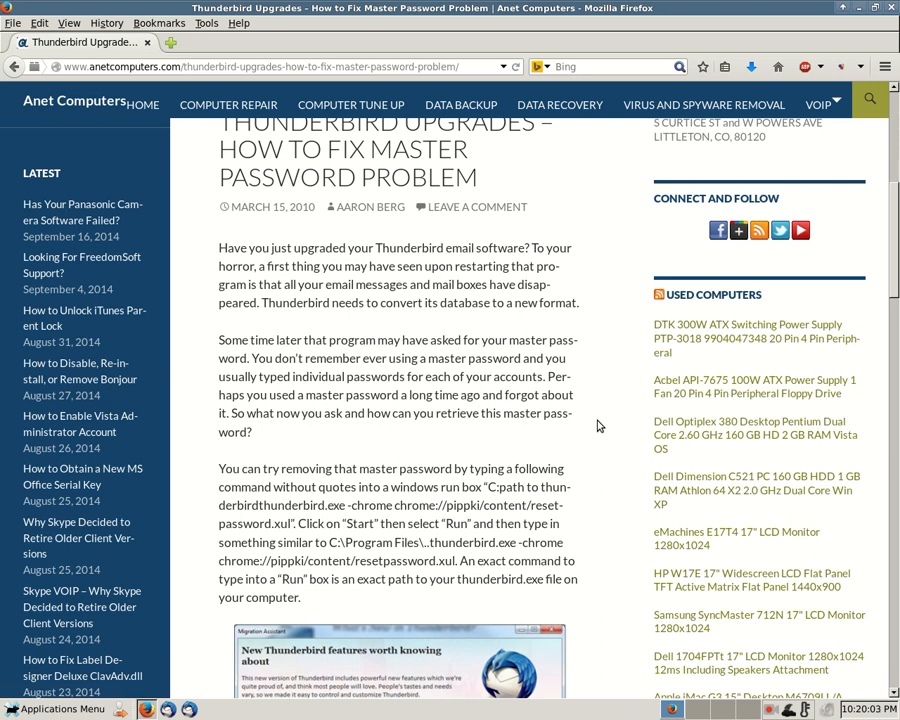
mouse_move(210, 708)
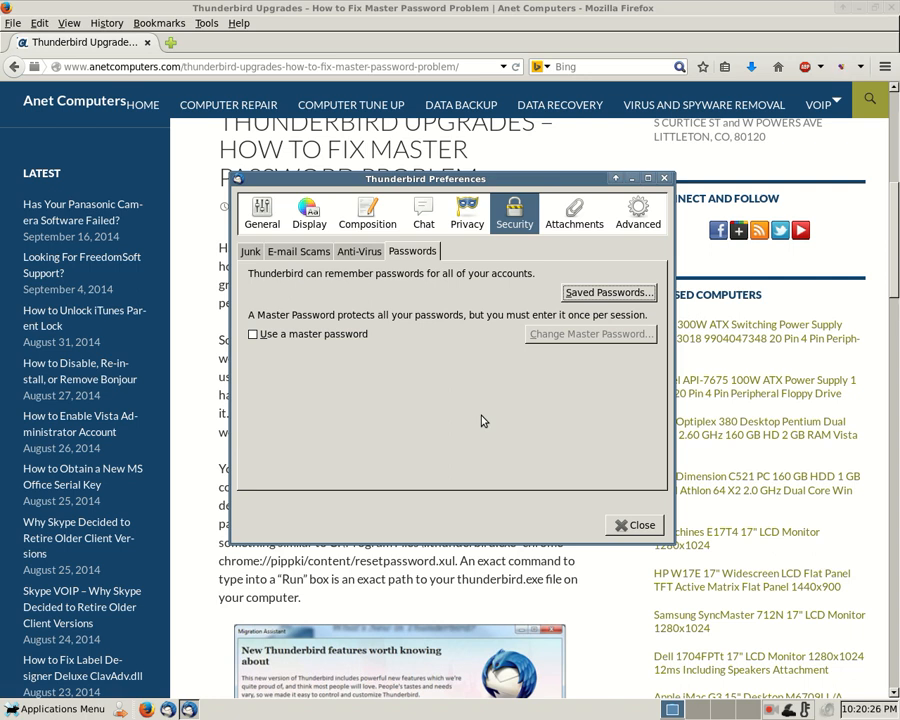
mouse_move(468, 400)
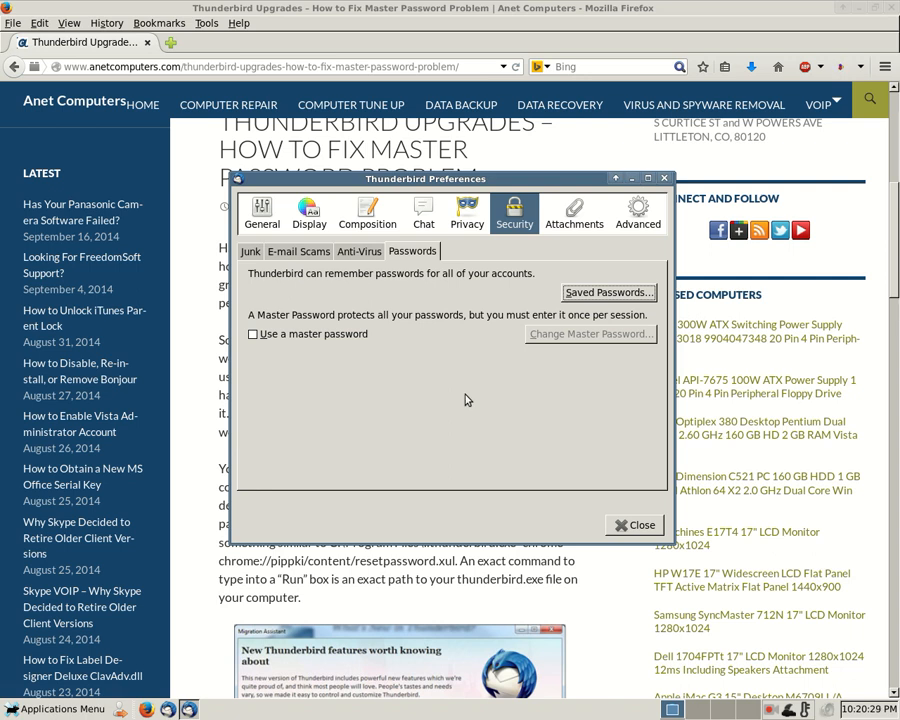
mouse_move(452, 460)
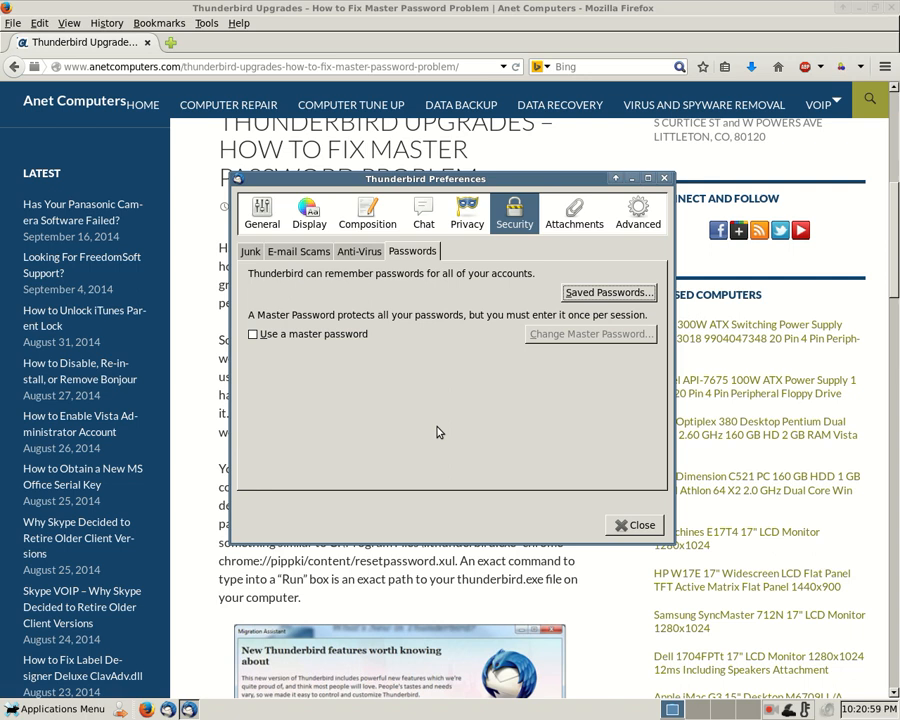
mouse_move(392, 416)
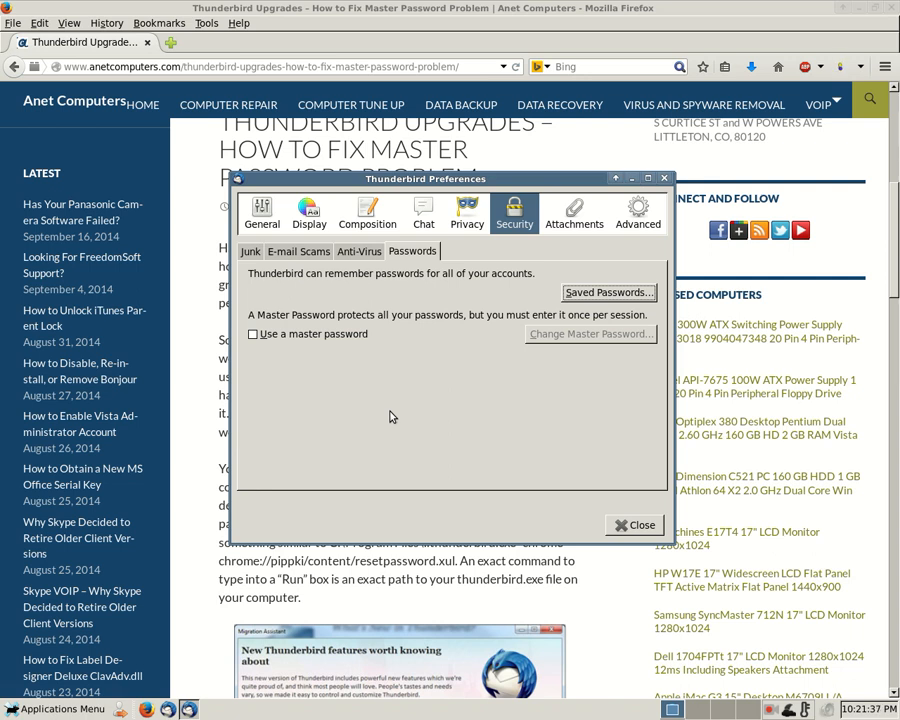
mouse_move(374, 414)
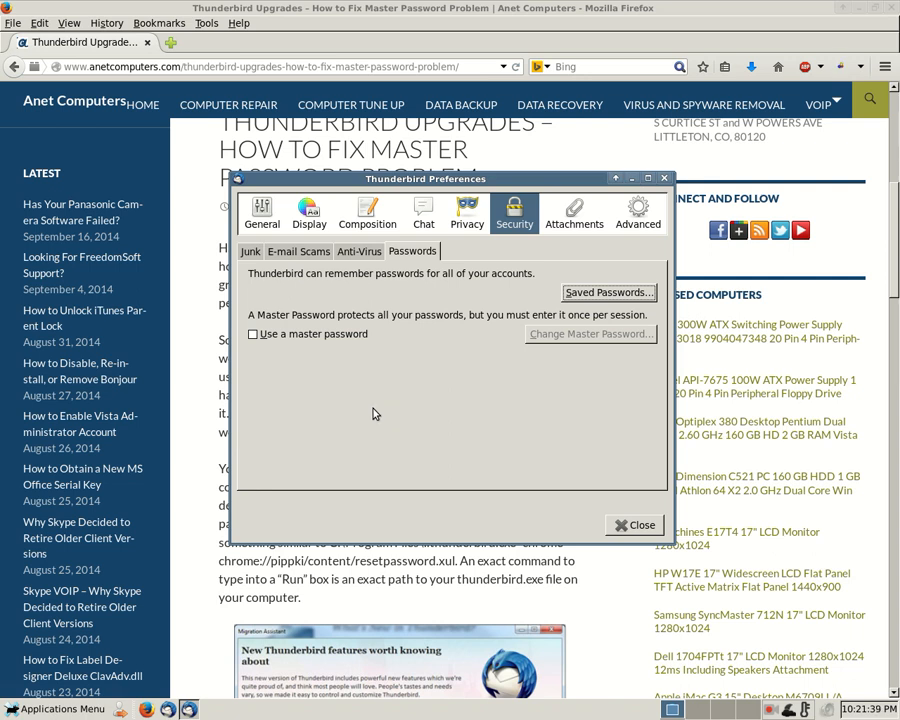
mouse_move(364, 404)
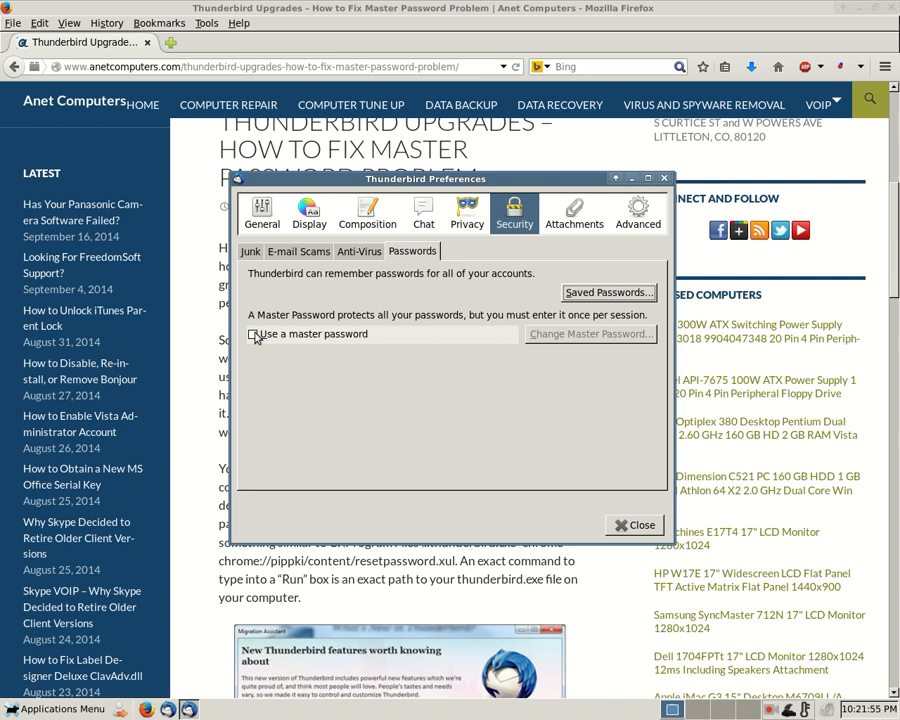
Enable 'Use a master password' so the Change Master Password dialog appears.
click(252, 334)
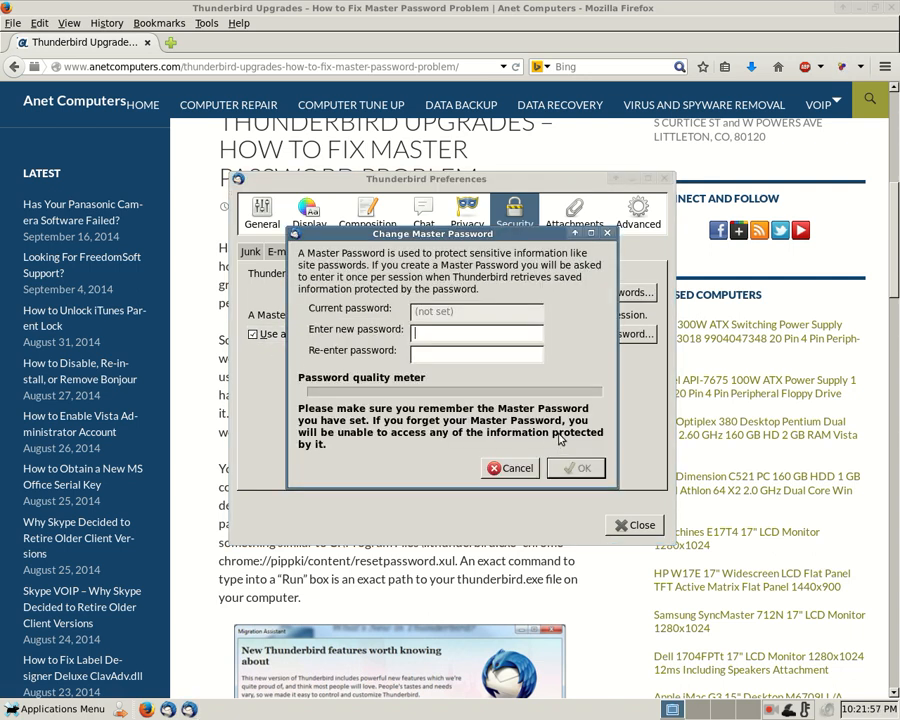
mouse_move(484, 316)
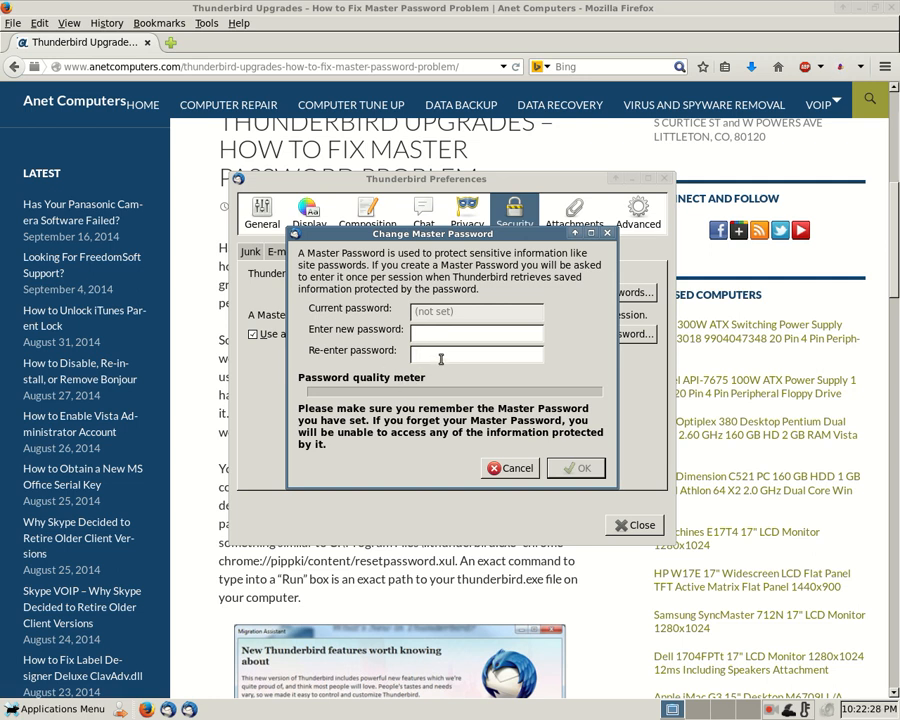
mouse_move(424, 424)
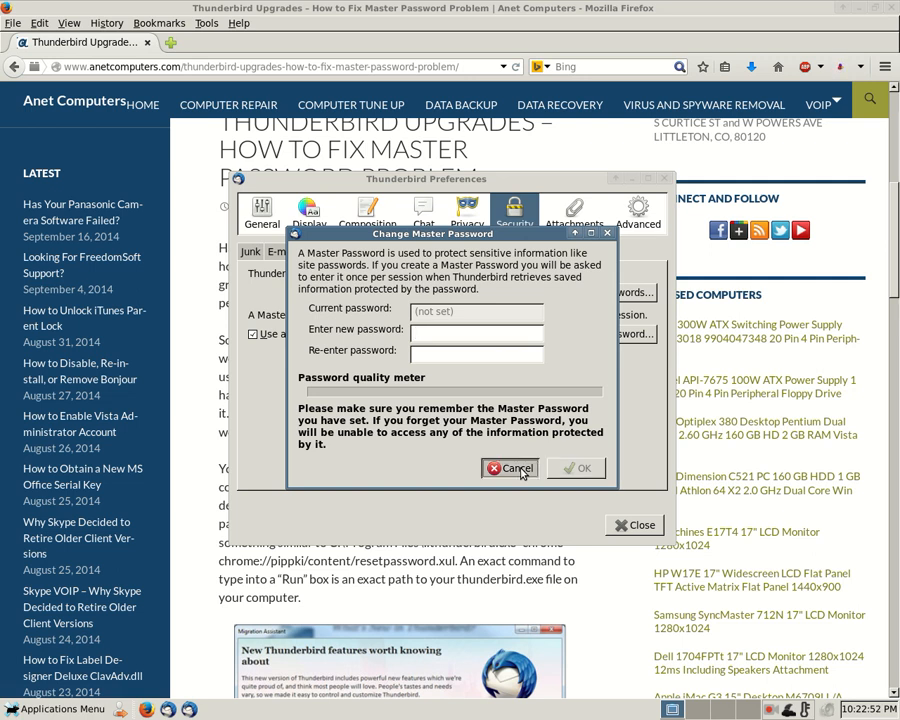
Cancel the Change Master Password dialog, leaving no master password set.
click(512, 468)
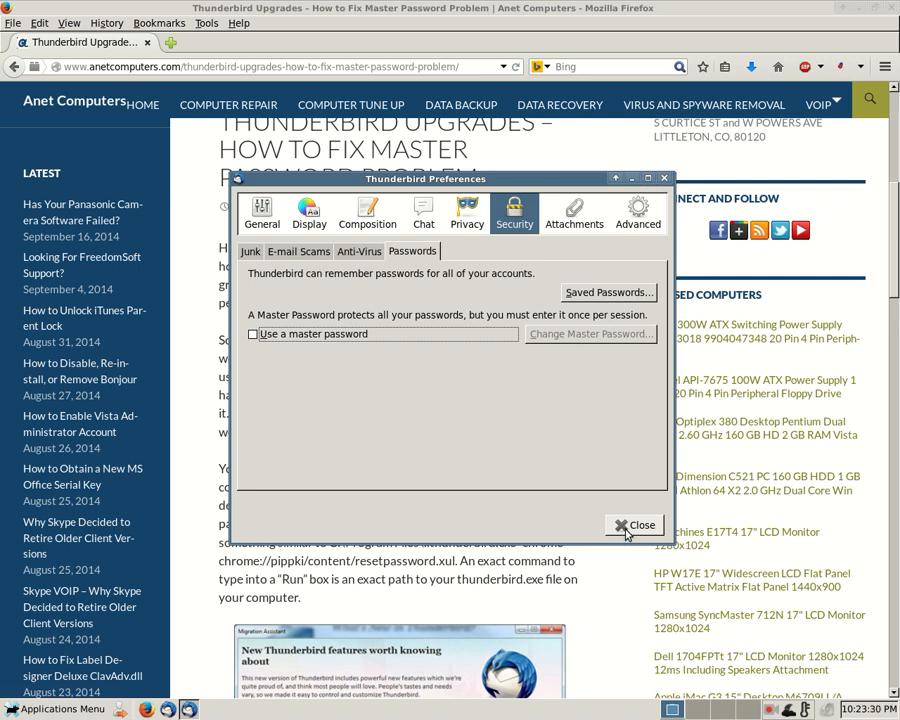
Close Thunderbird's Preferences window, returning to the Firefox article.
click(634, 524)
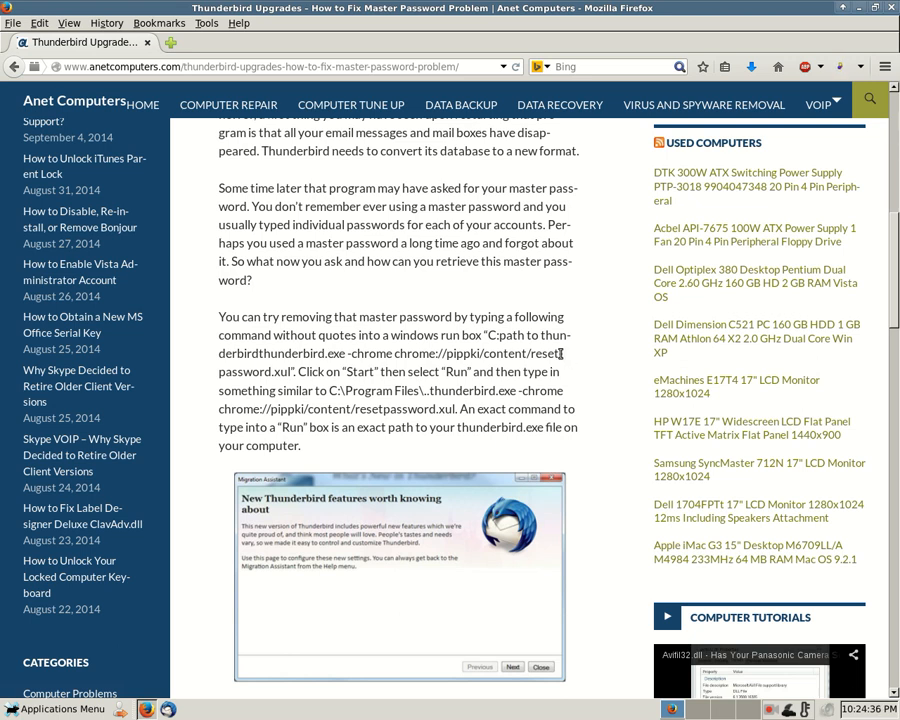
mouse_move(572, 356)
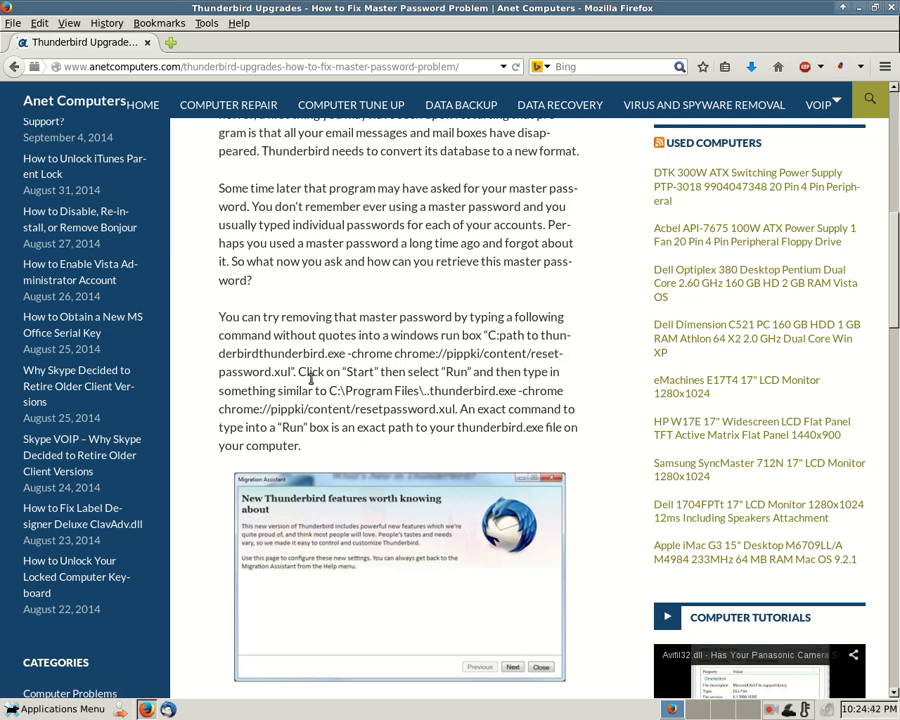
mouse_move(848, 28)
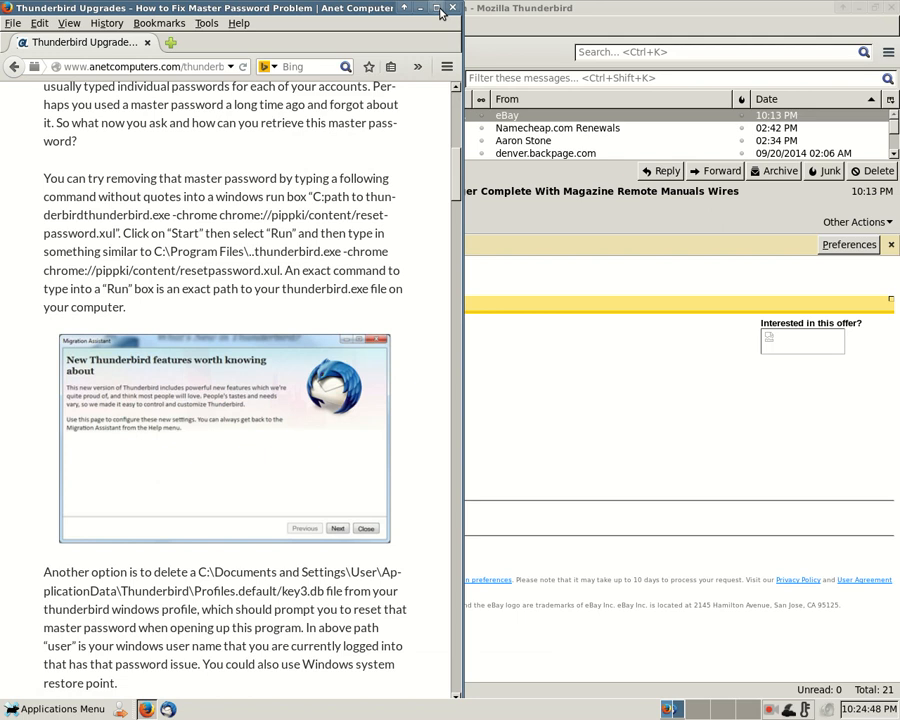
click(436, 8)
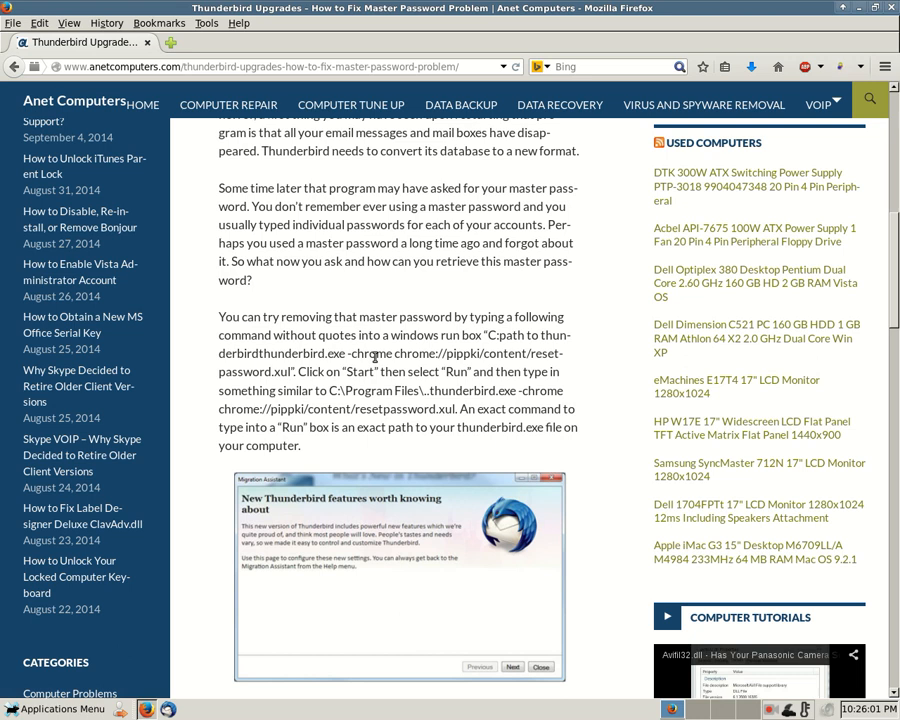
mouse_move(328, 396)
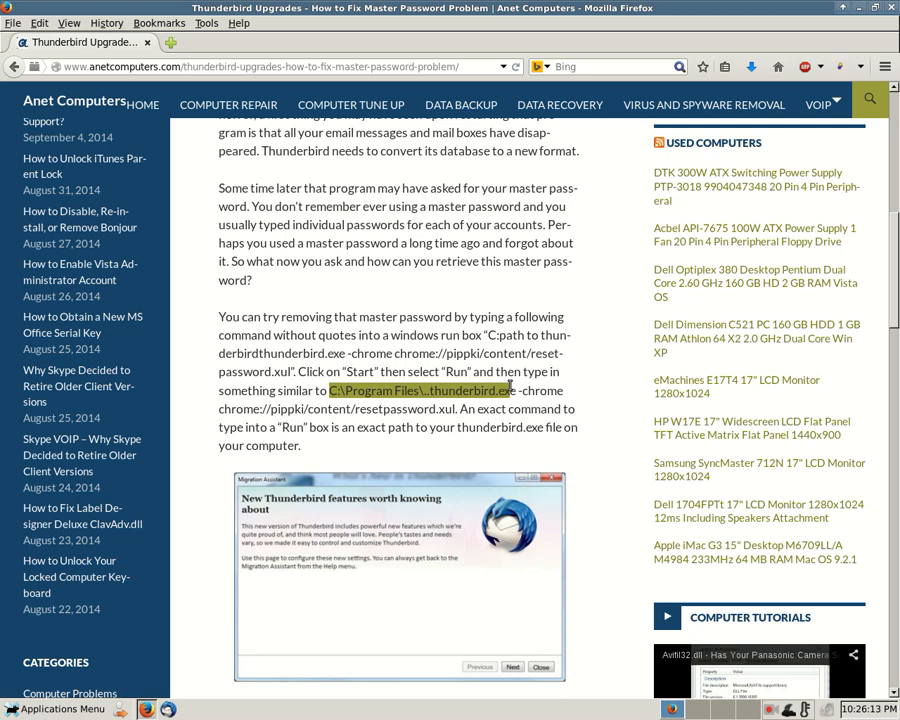
mouse_move(488, 414)
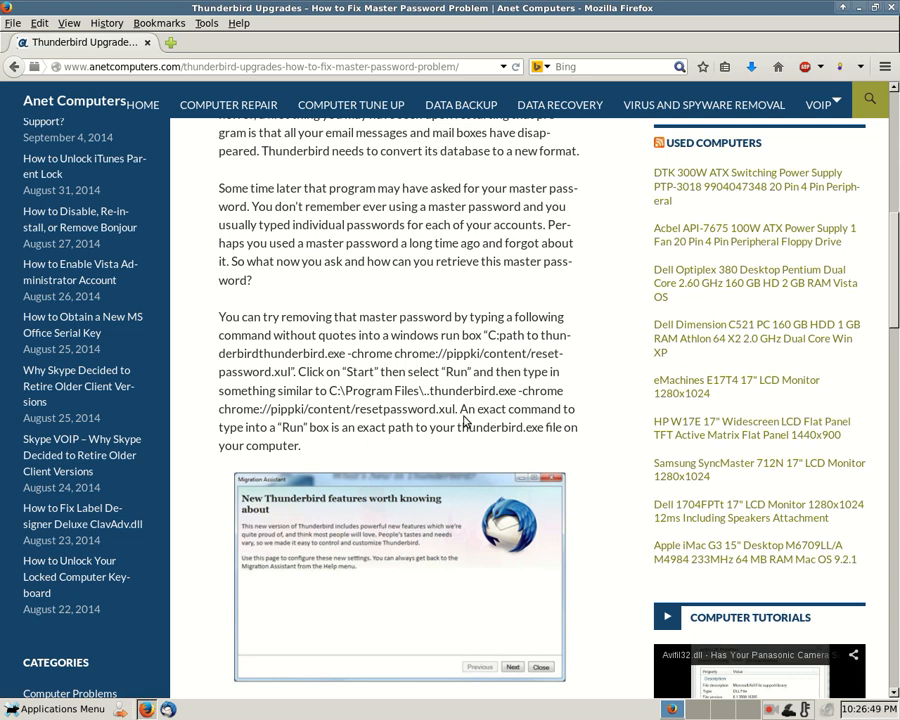
double_click(446, 390)
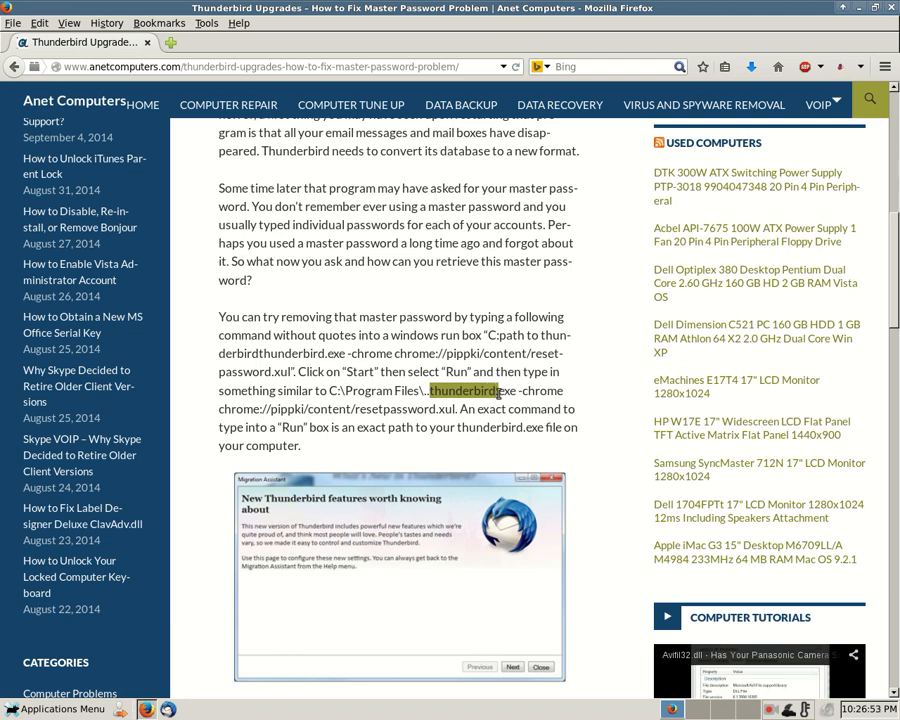
scroll(down, 3)
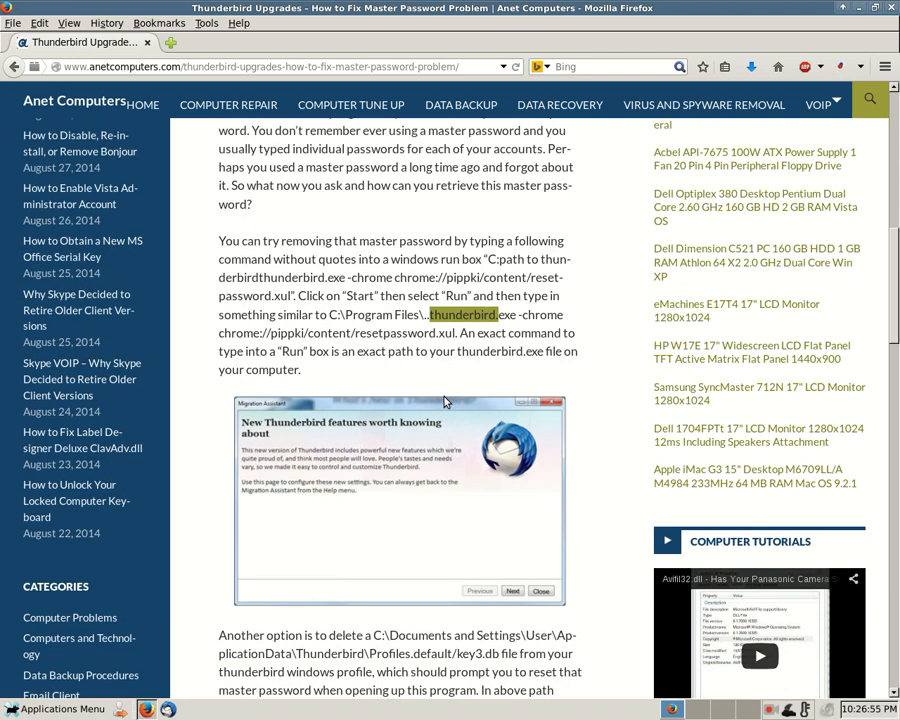
scroll(down, 3)
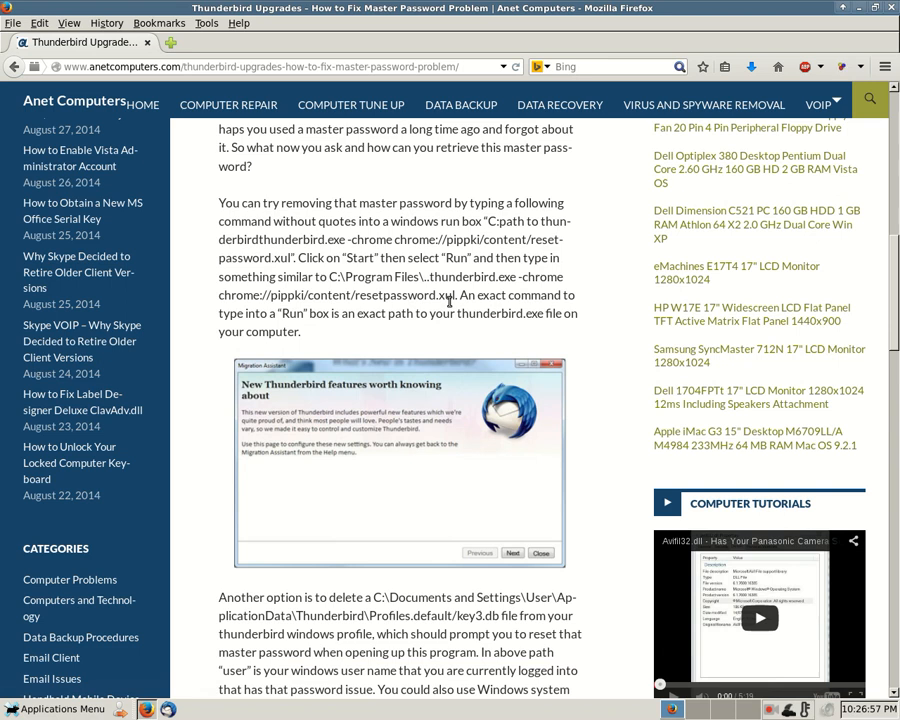
scroll(down, 3)
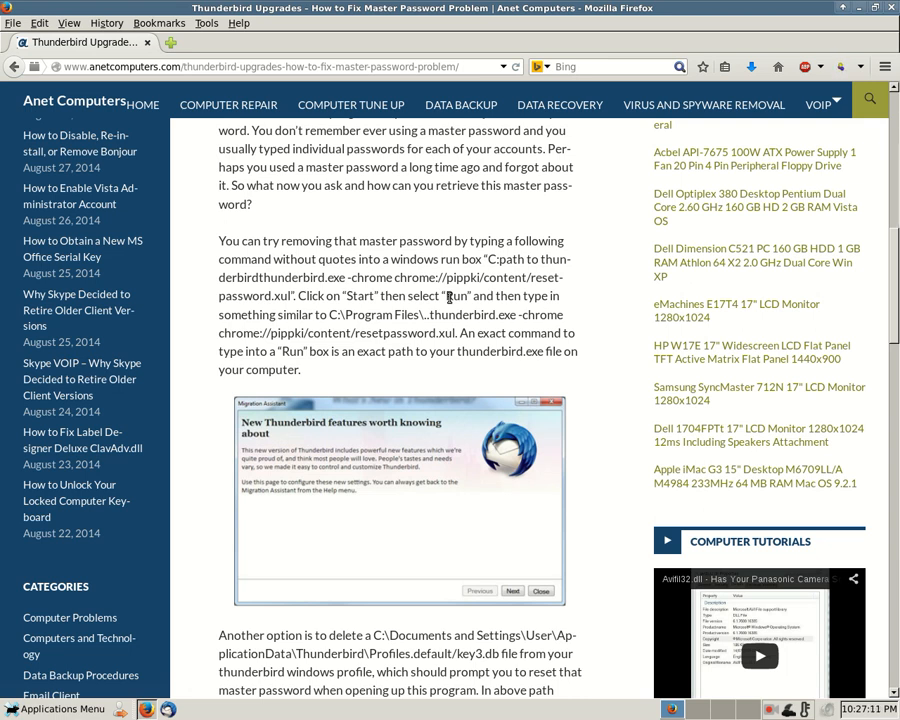
mouse_move(592, 384)
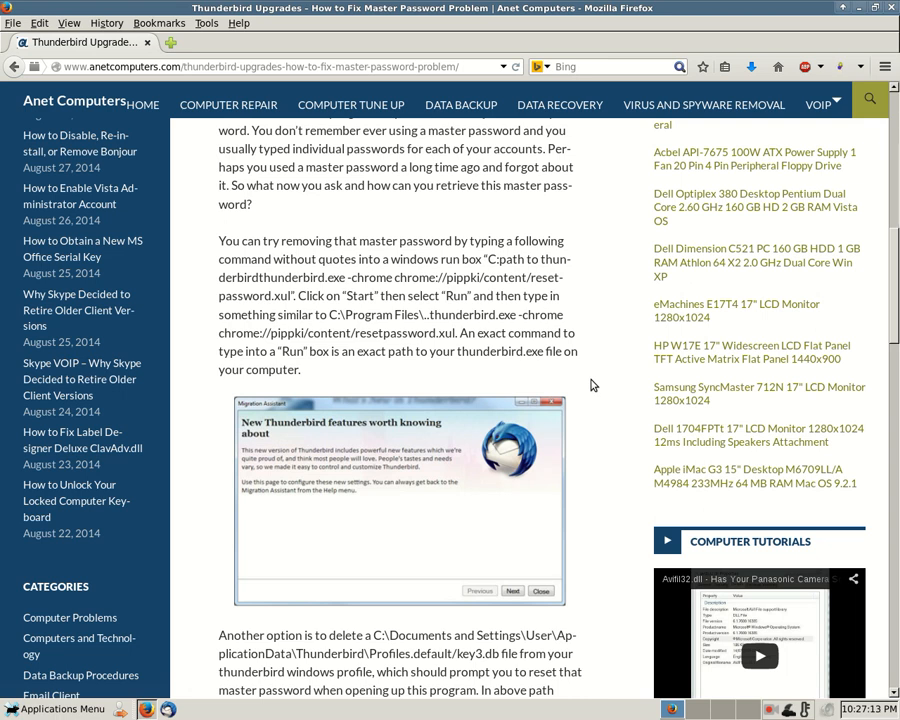
scroll(down, 3)
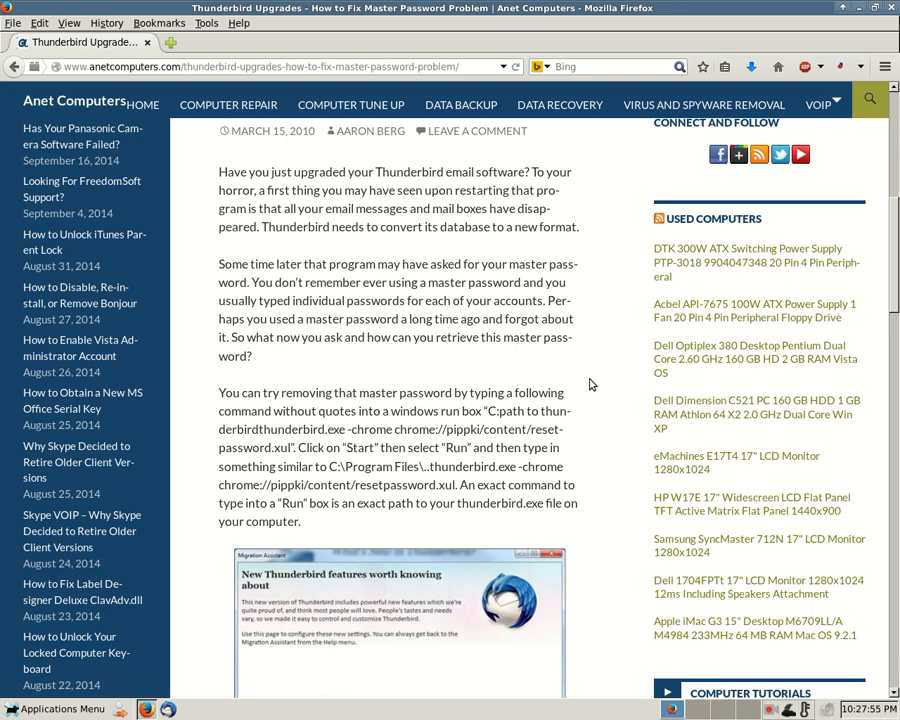
scroll(down, 3)
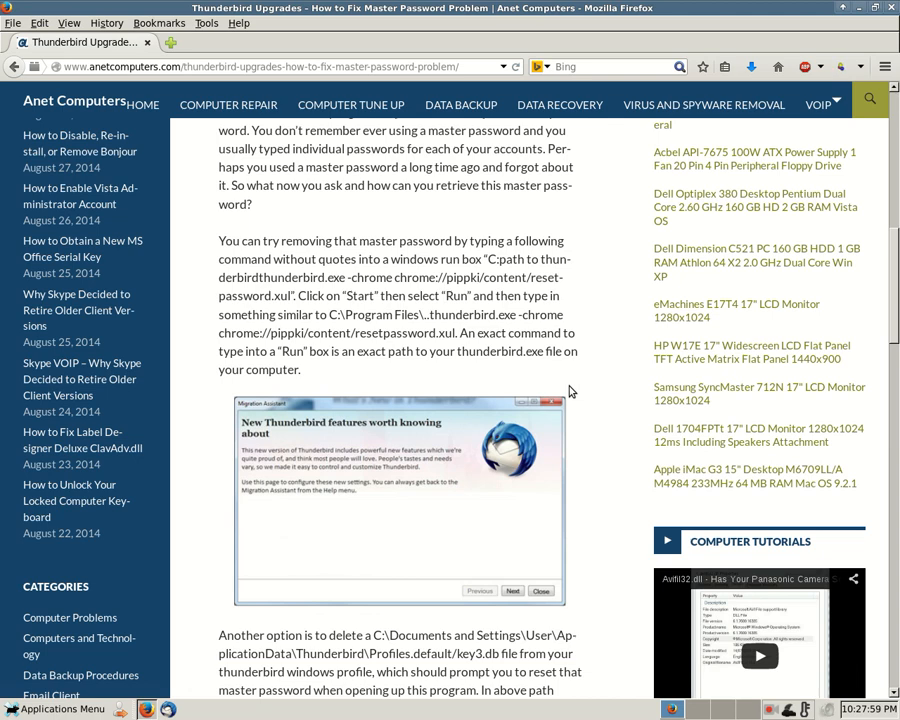
scroll(down, 3)
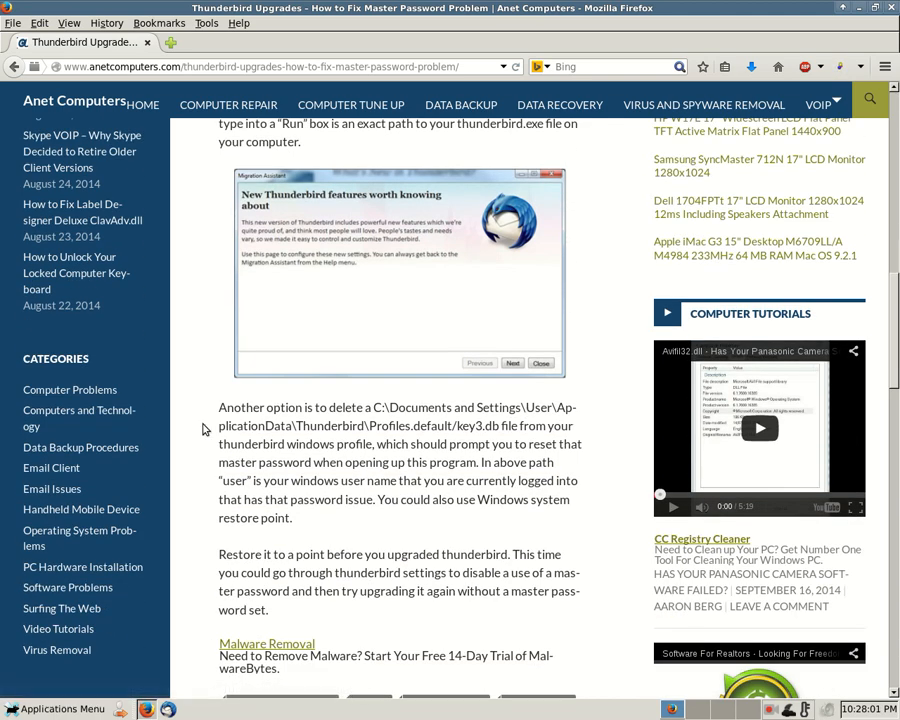
mouse_move(210, 380)
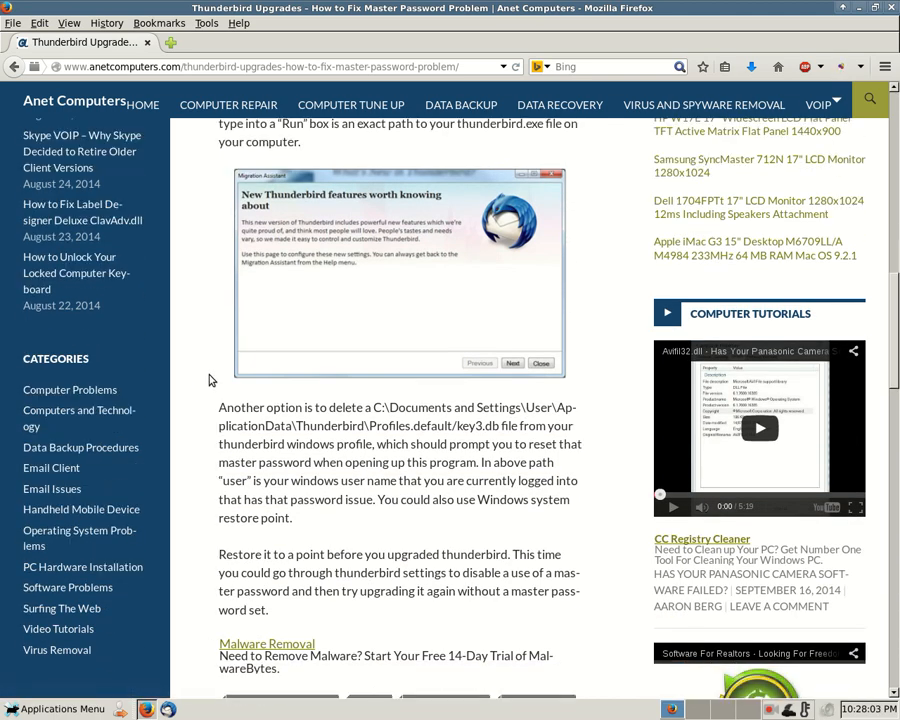
scroll(down, 3)
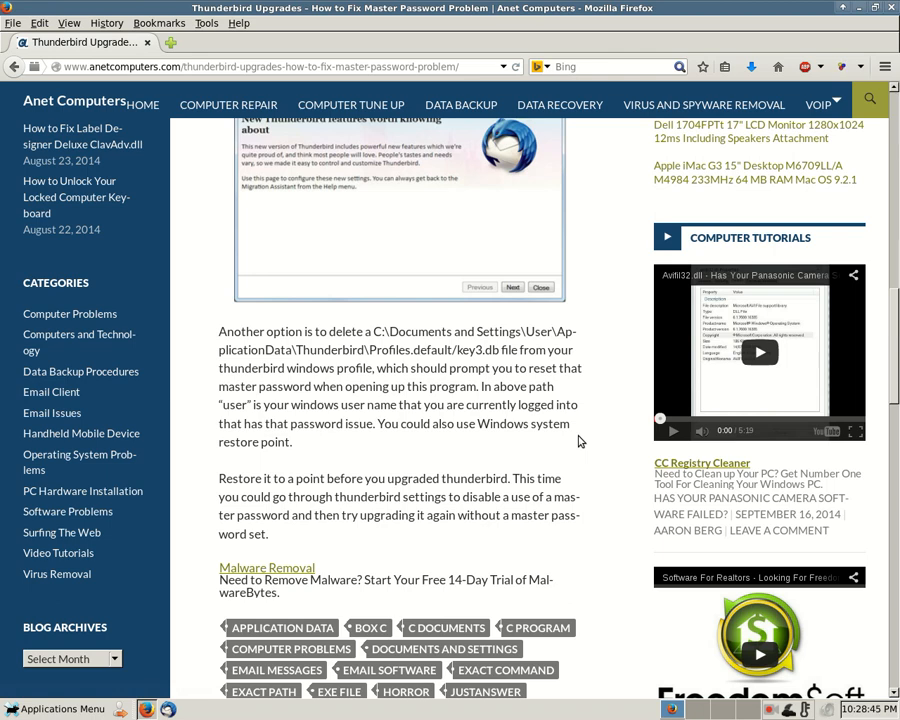
scroll(up, 3)
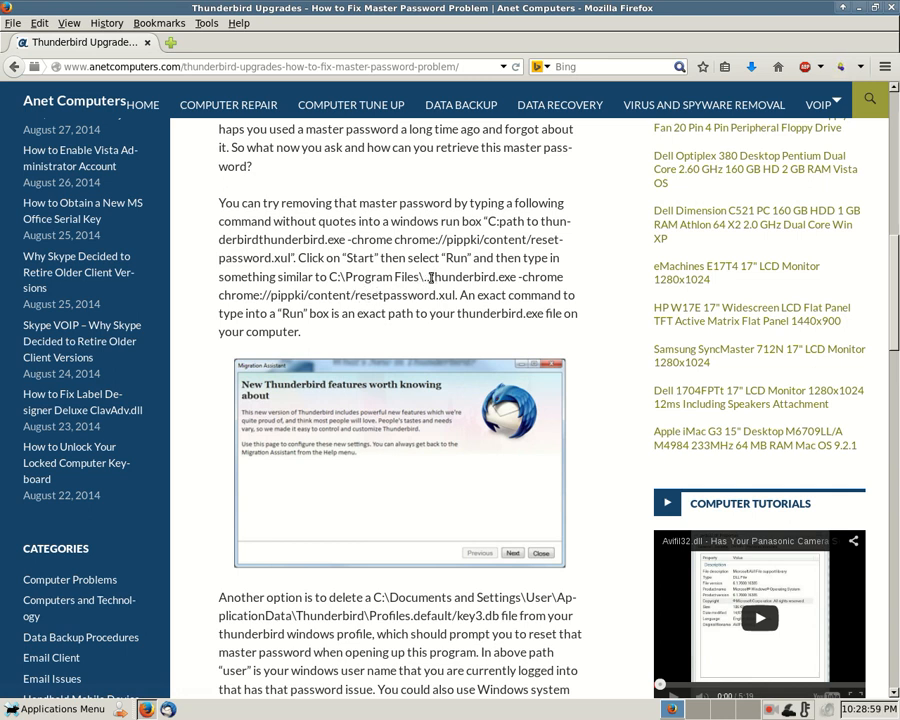
double_click(460, 276)
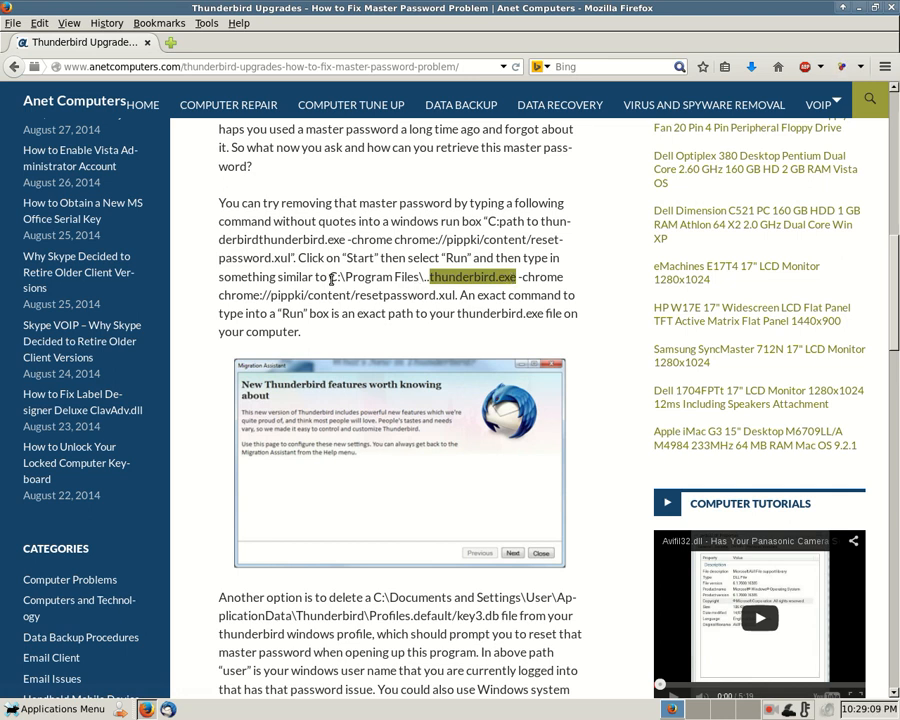
mouse_move(456, 294)
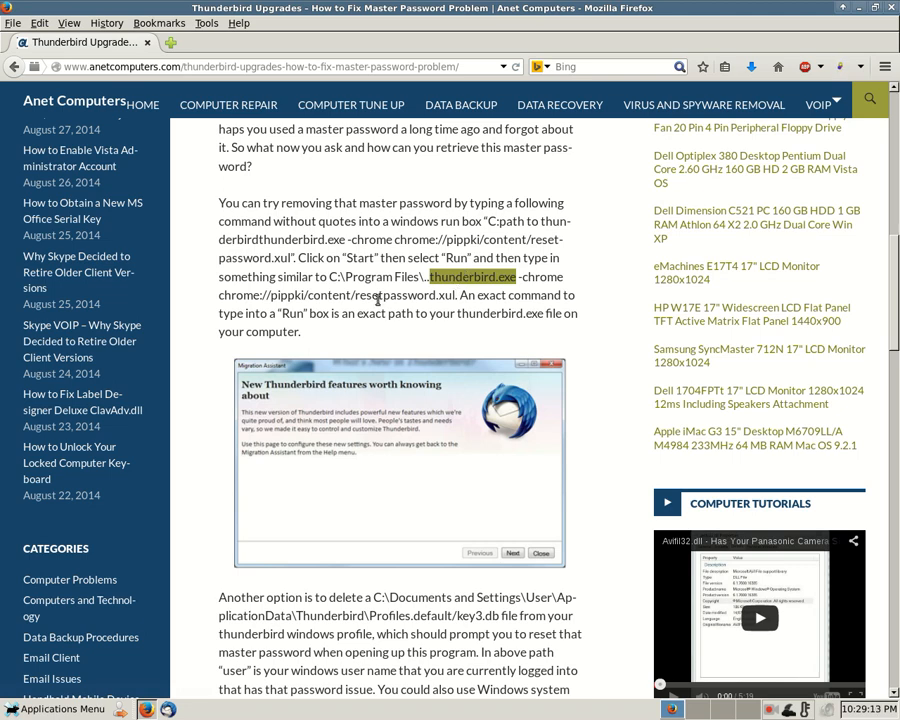
scroll(down, 3)
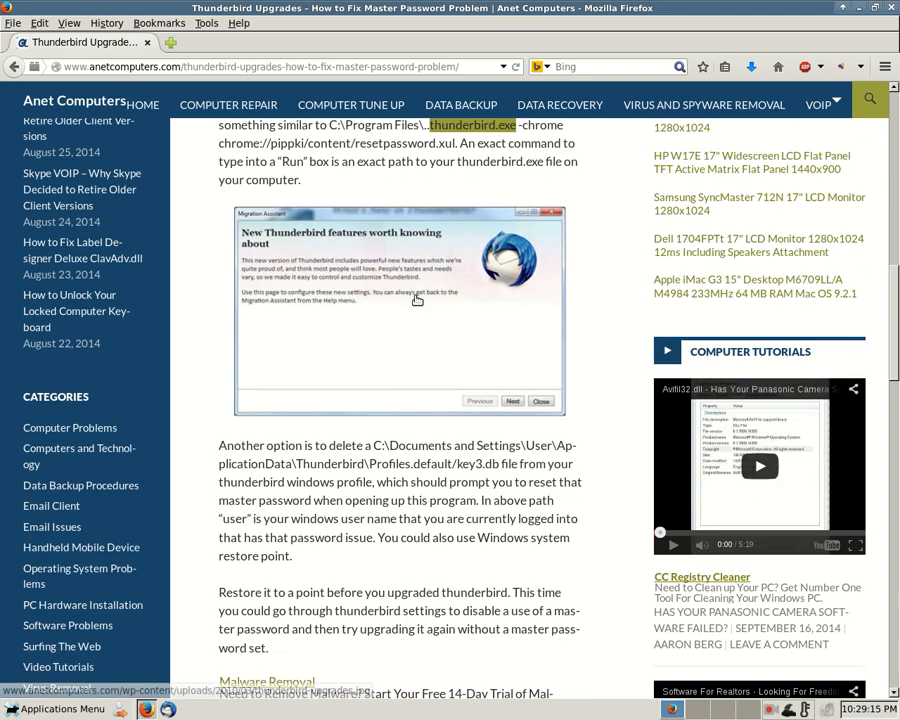
scroll(down, 3)
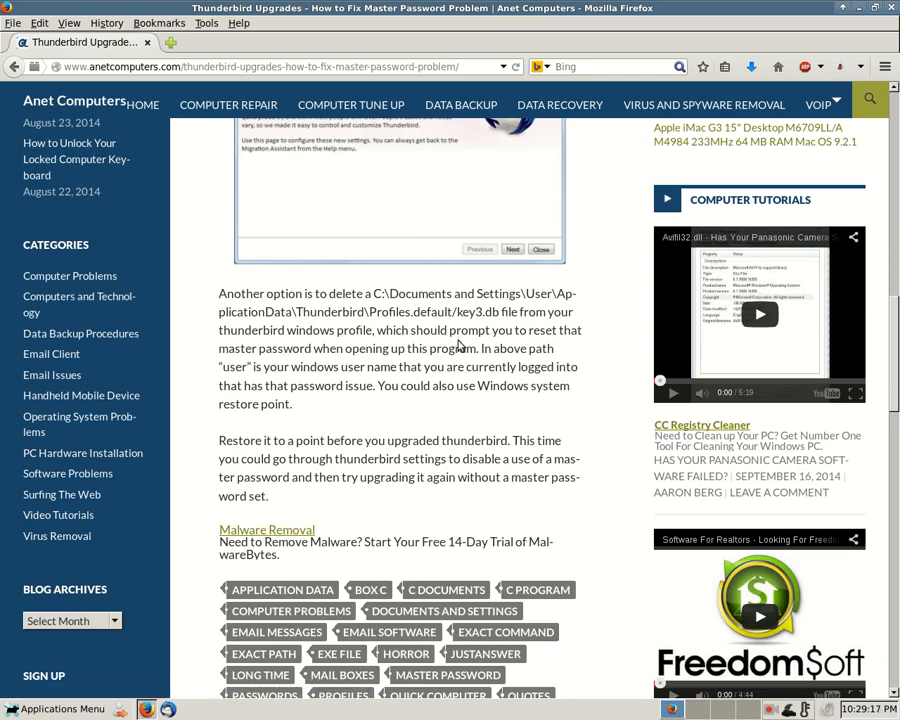
mouse_move(458, 344)
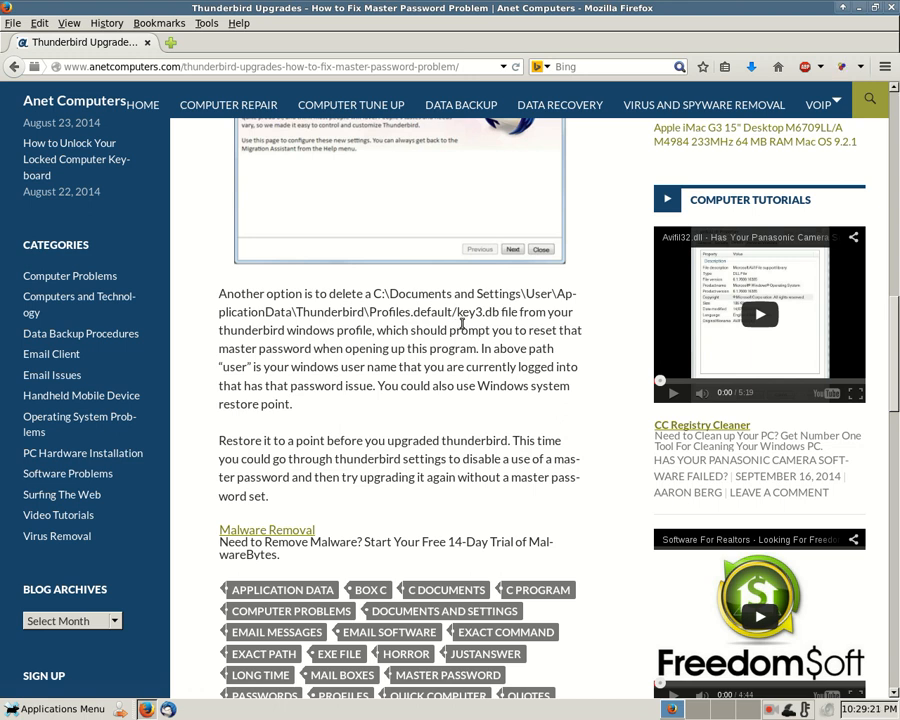
mouse_move(454, 364)
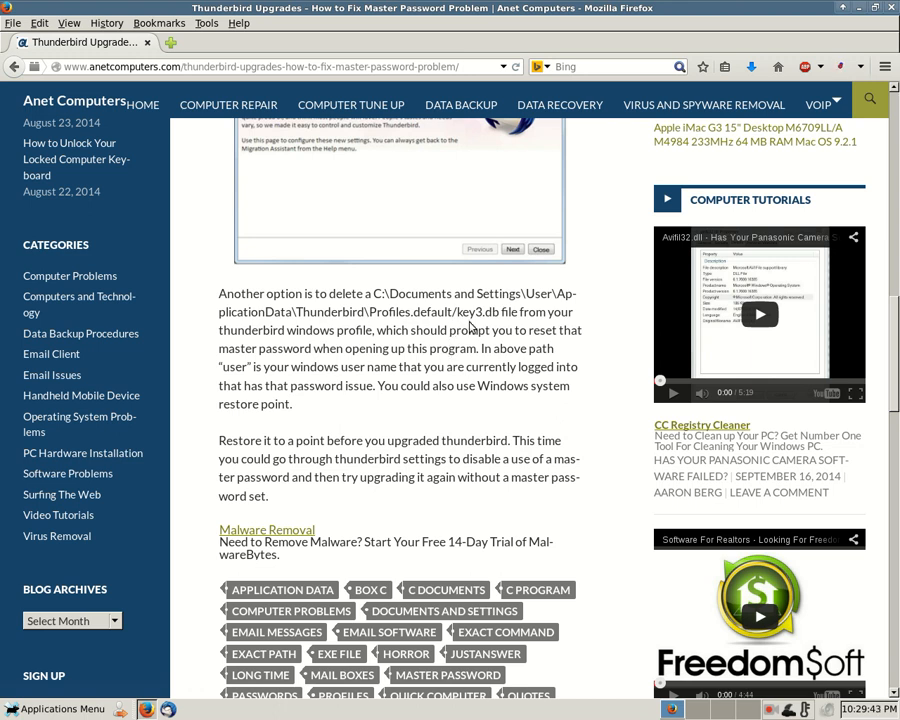
mouse_move(452, 352)
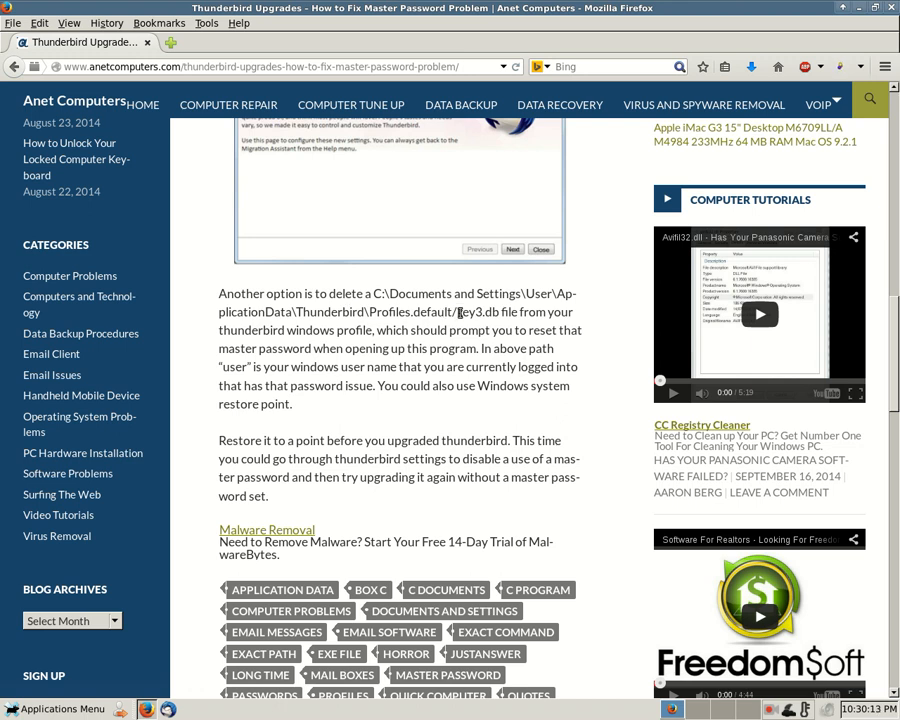
double_click(466, 312)
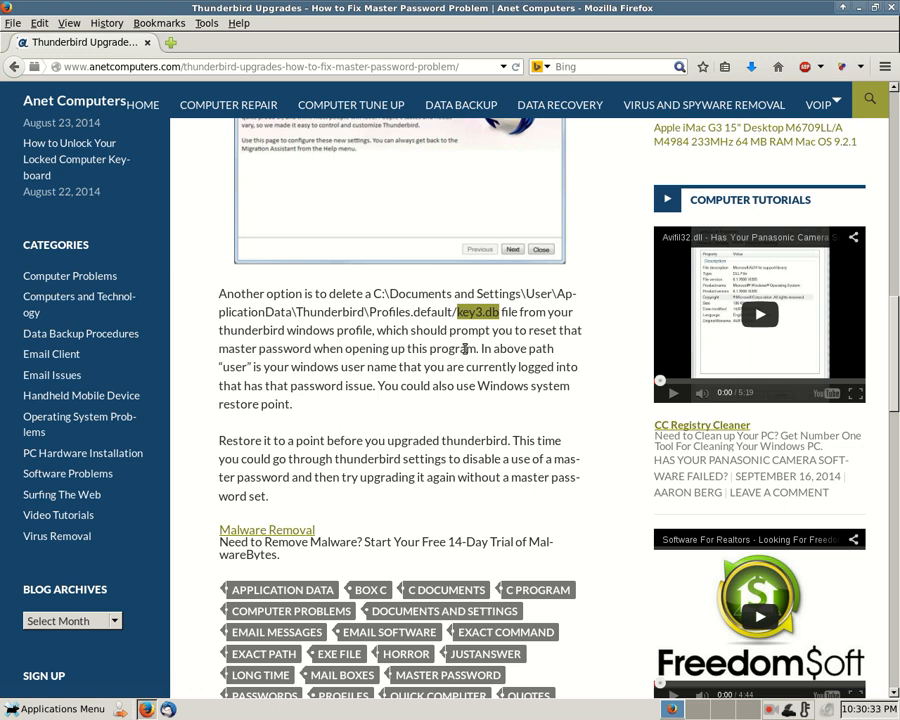
mouse_move(470, 348)
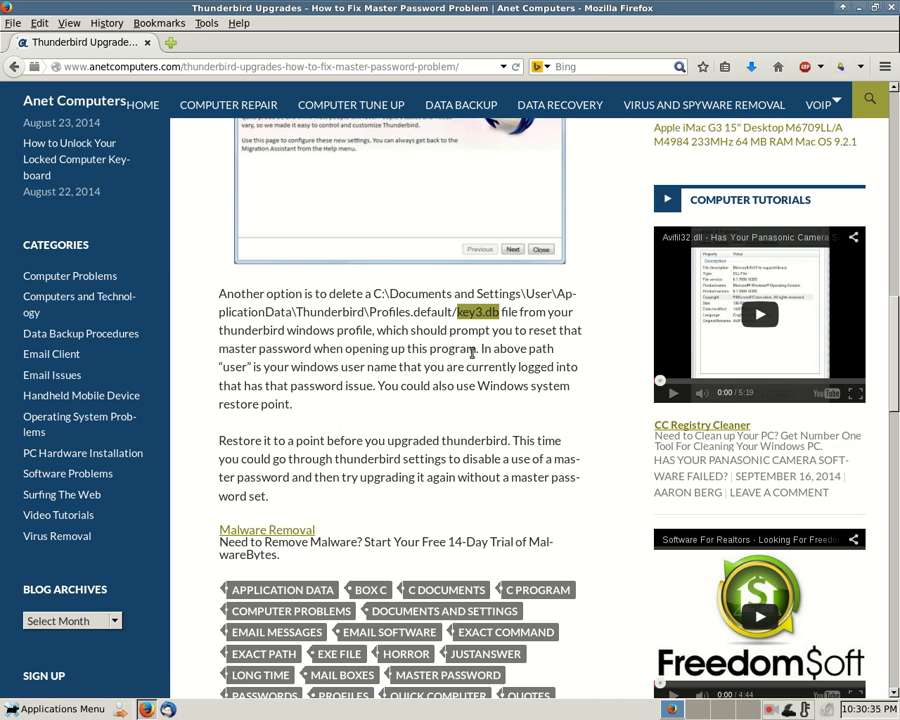
mouse_move(388, 366)
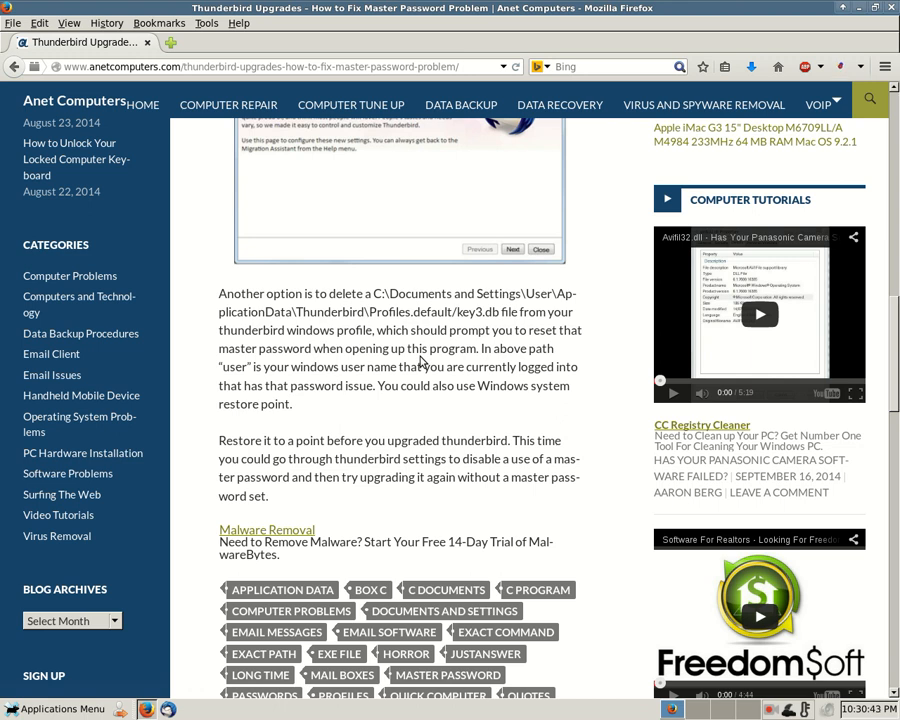
mouse_move(442, 146)
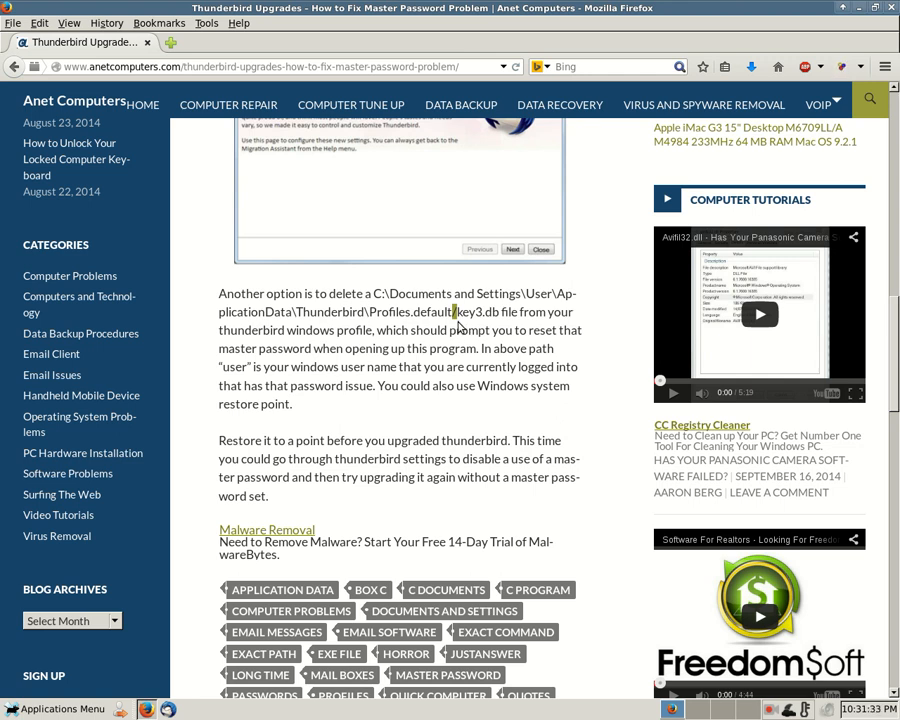
mouse_move(420, 316)
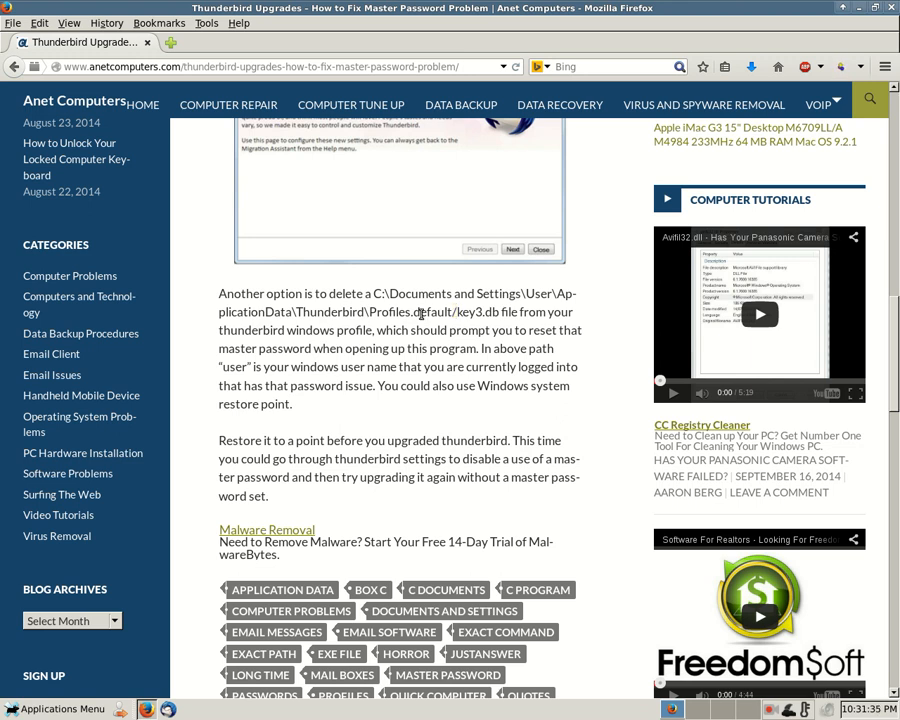
mouse_move(488, 304)
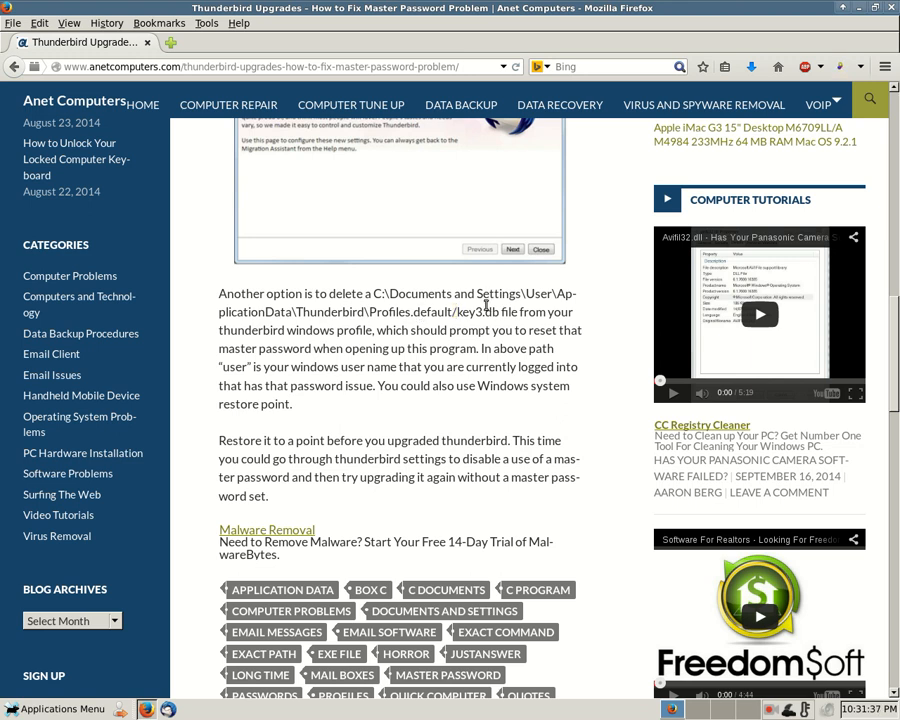
mouse_move(540, 298)
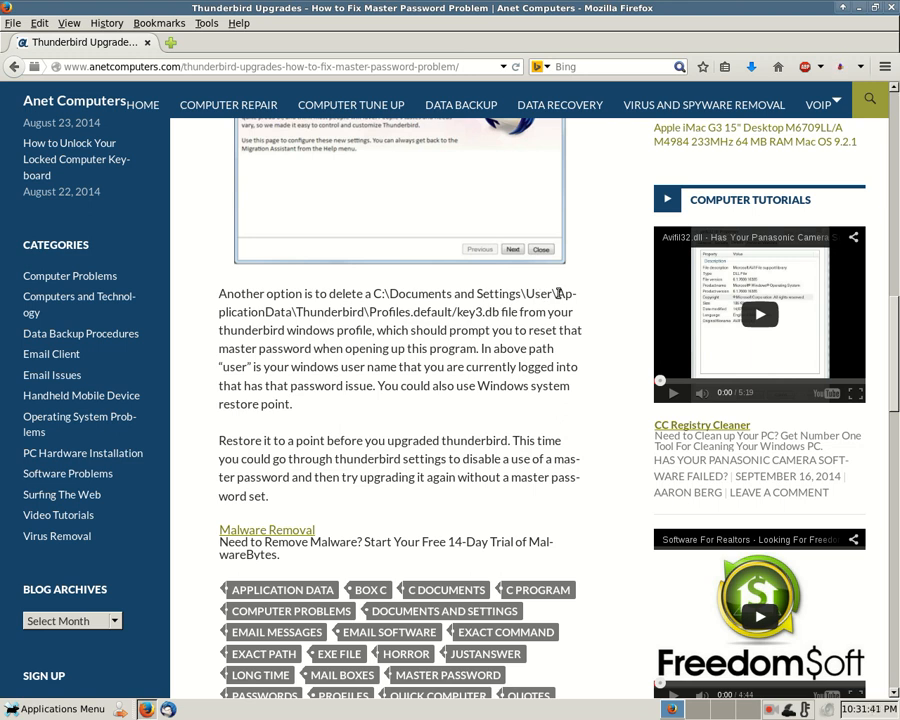
mouse_move(364, 314)
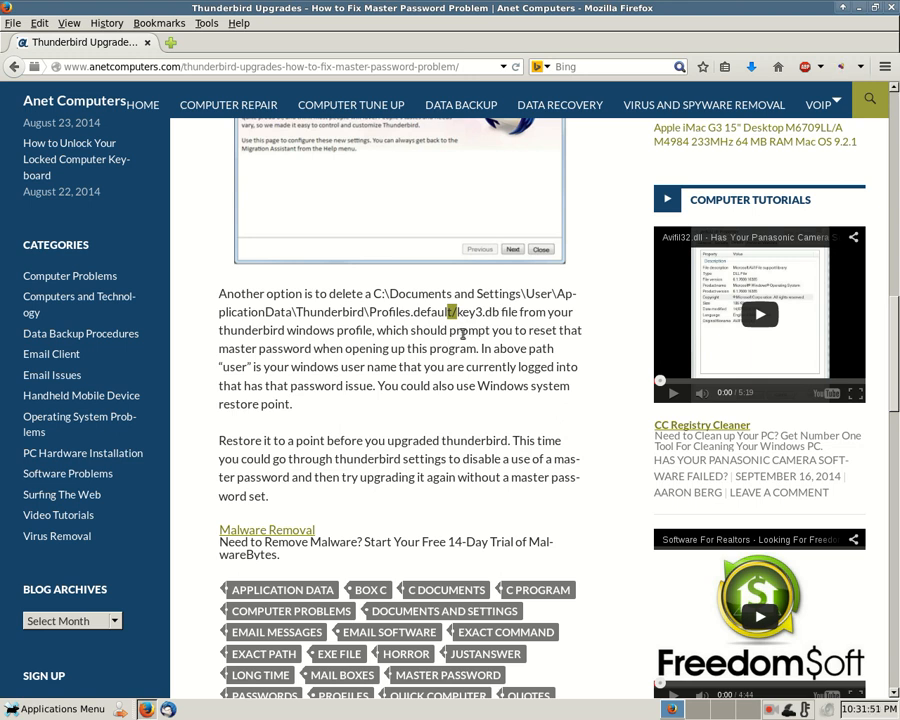
Scroll further down the blog post about fixing the master password.
scroll(down, 3)
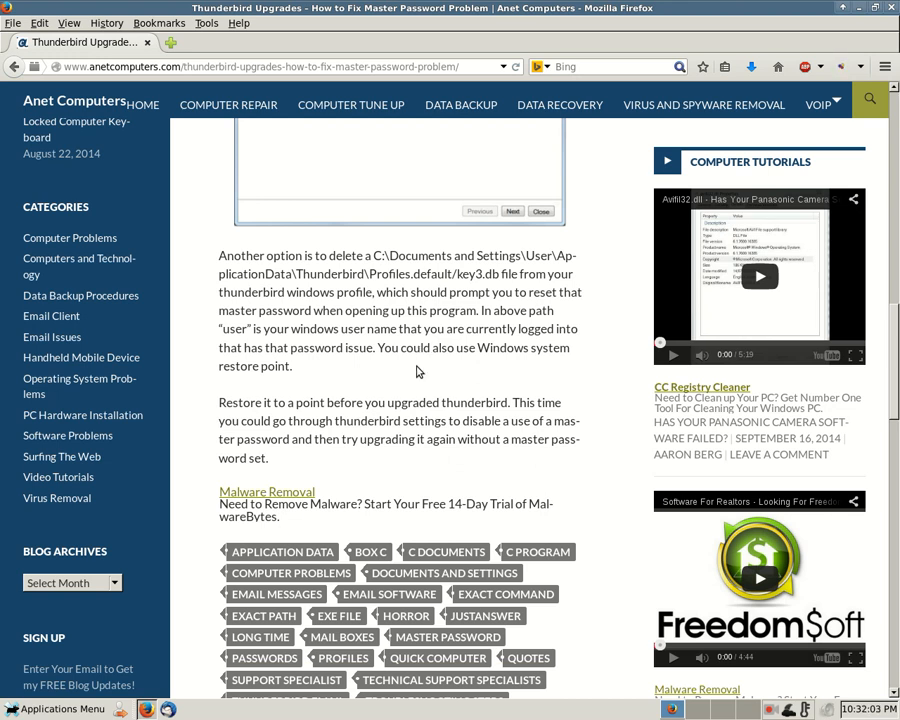
scroll(down, 3)
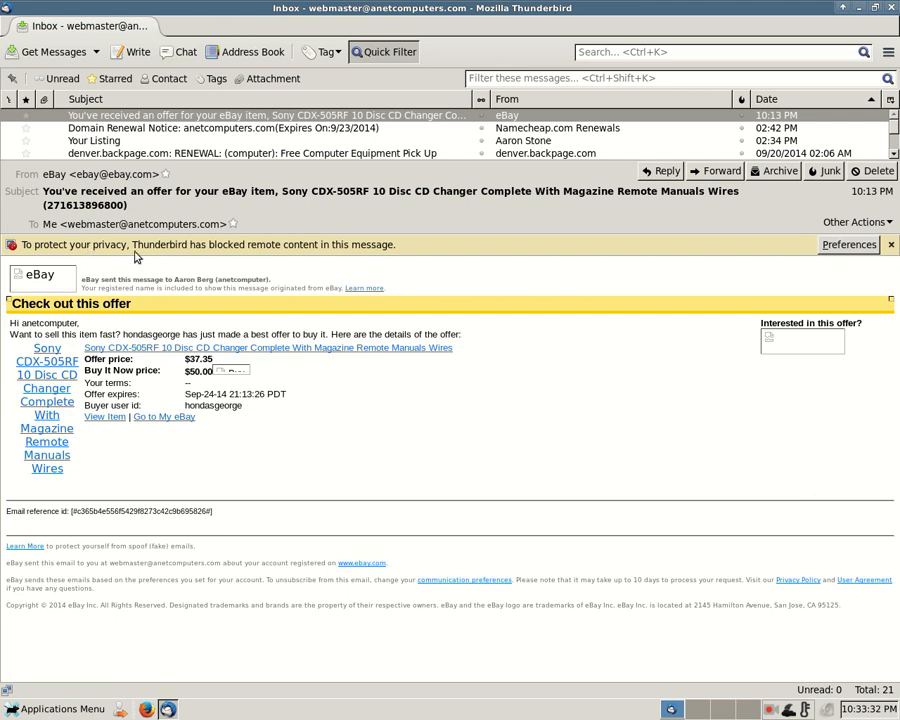
Reopen Thunderbird's Preferences on the Security passwords section via the app menu.
click(888, 52)
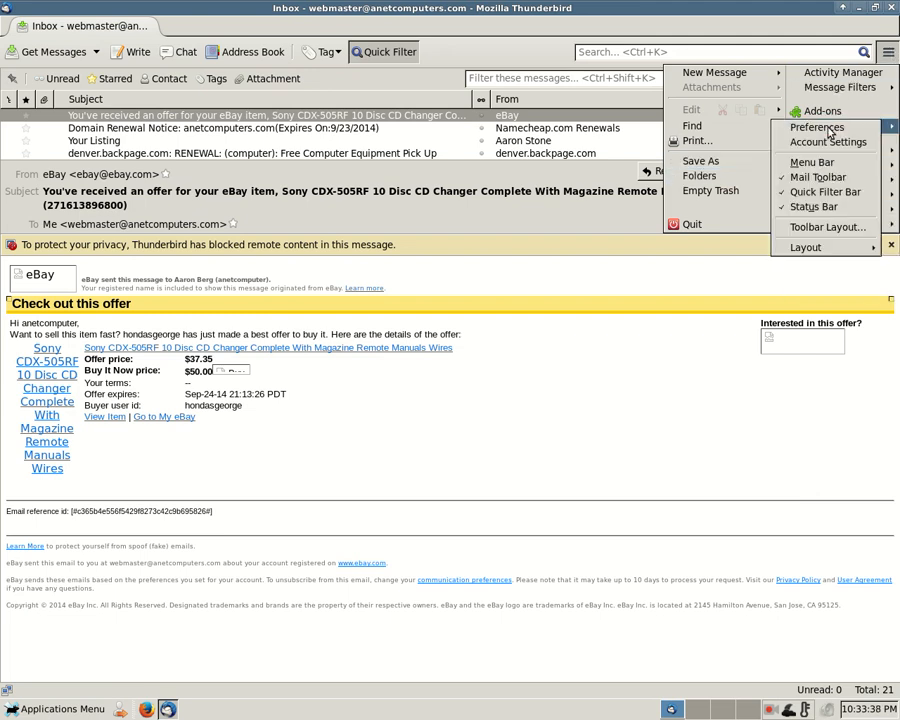
click(816, 128)
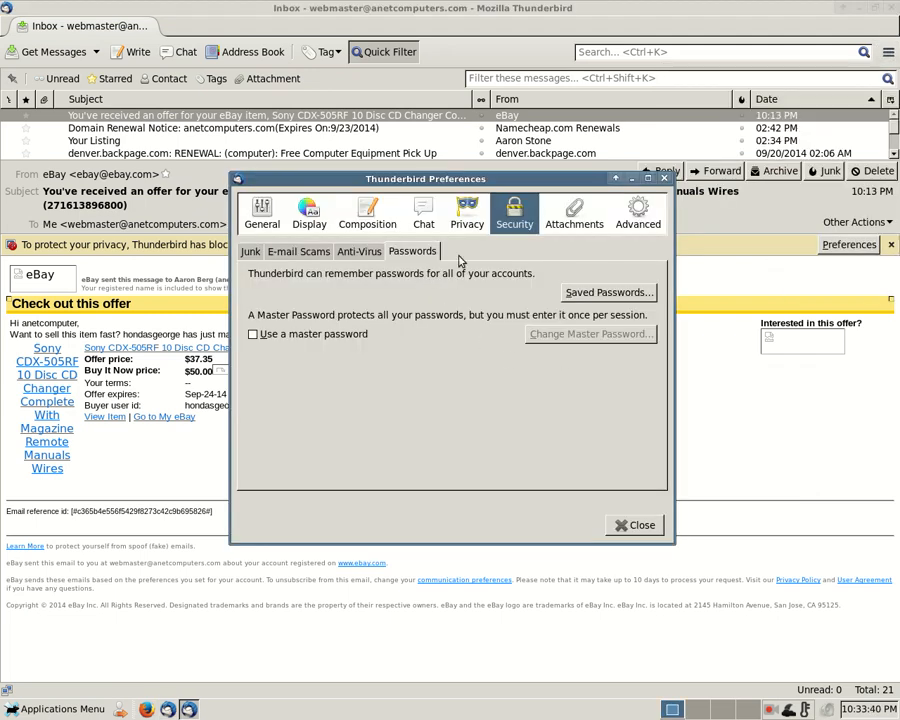
mouse_move(270, 352)
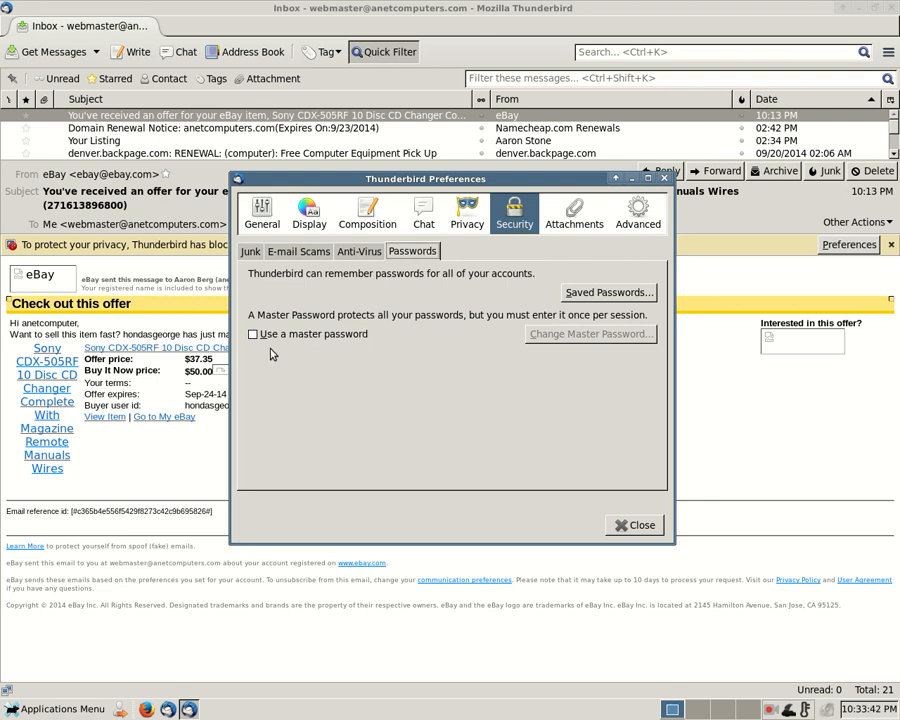
mouse_move(296, 392)
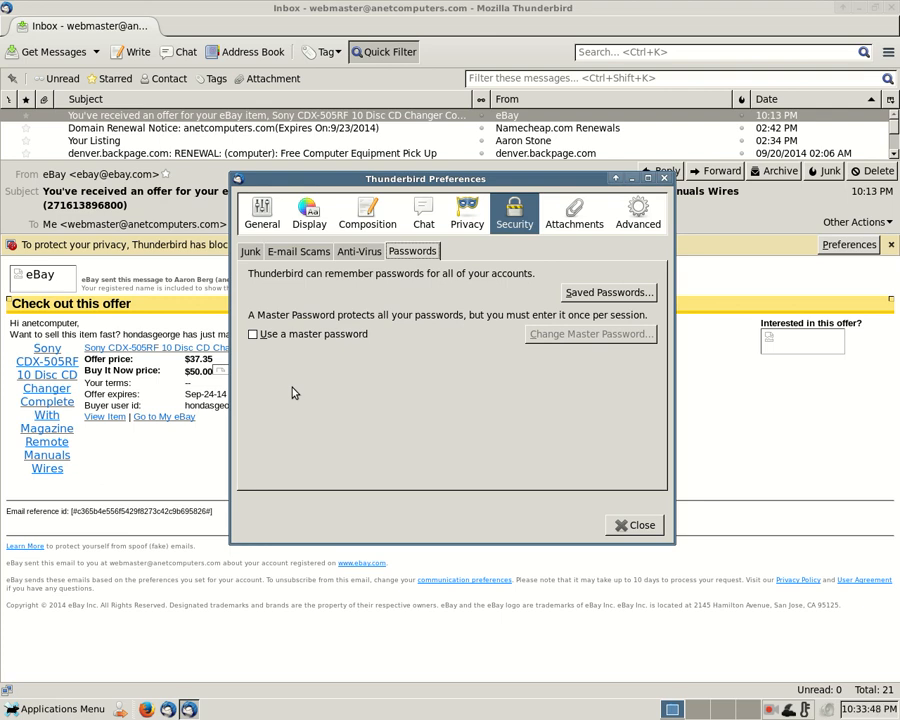
mouse_move(264, 396)
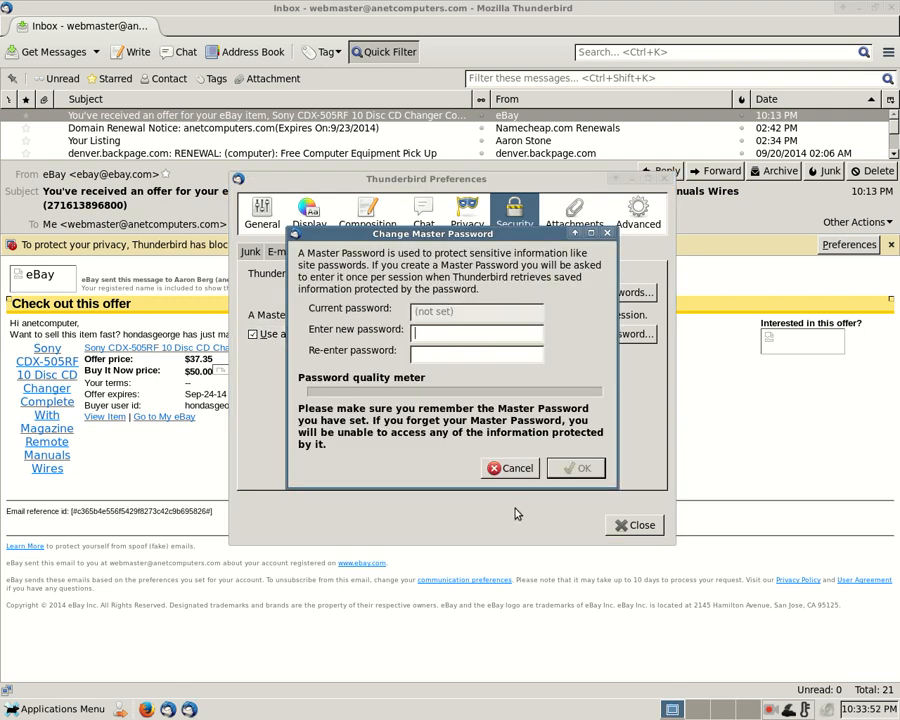
Start master password setup, cancel it with no password set, and close Preferences.
click(510, 468)
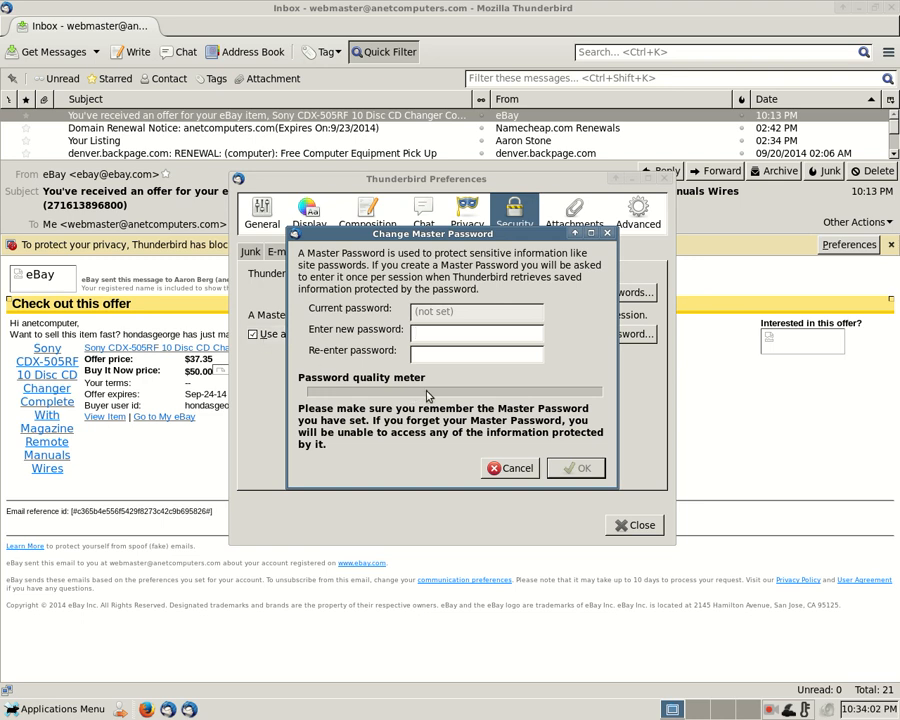
mouse_move(520, 468)
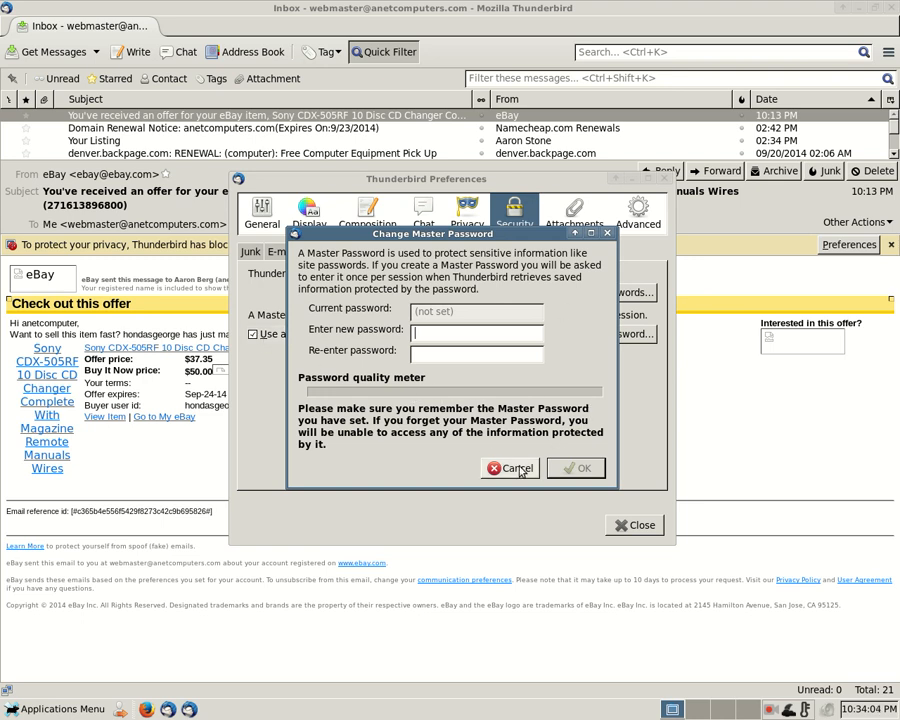
click(518, 468)
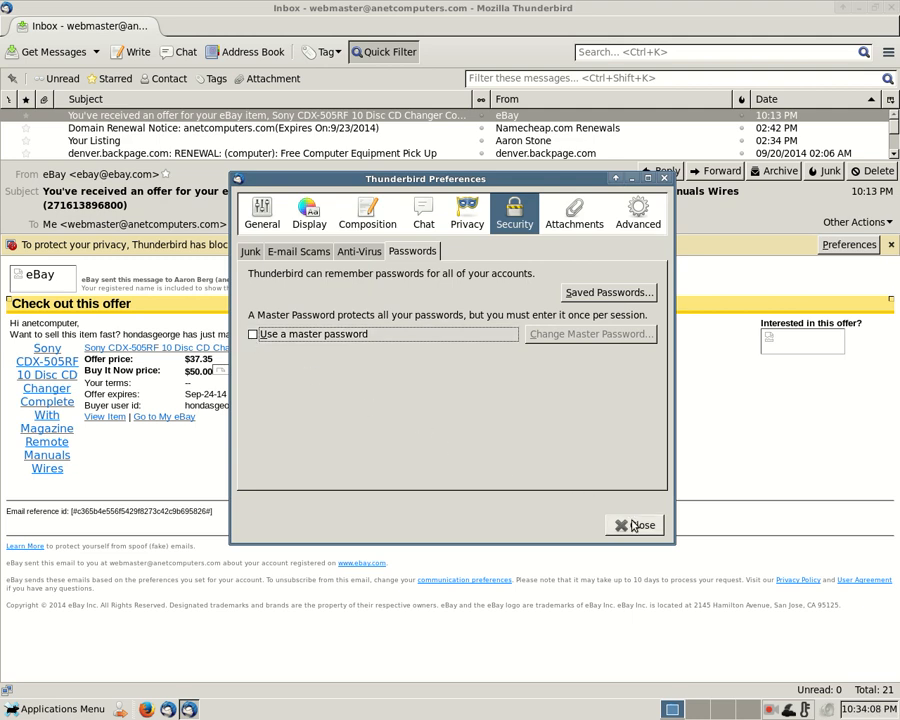
click(634, 524)
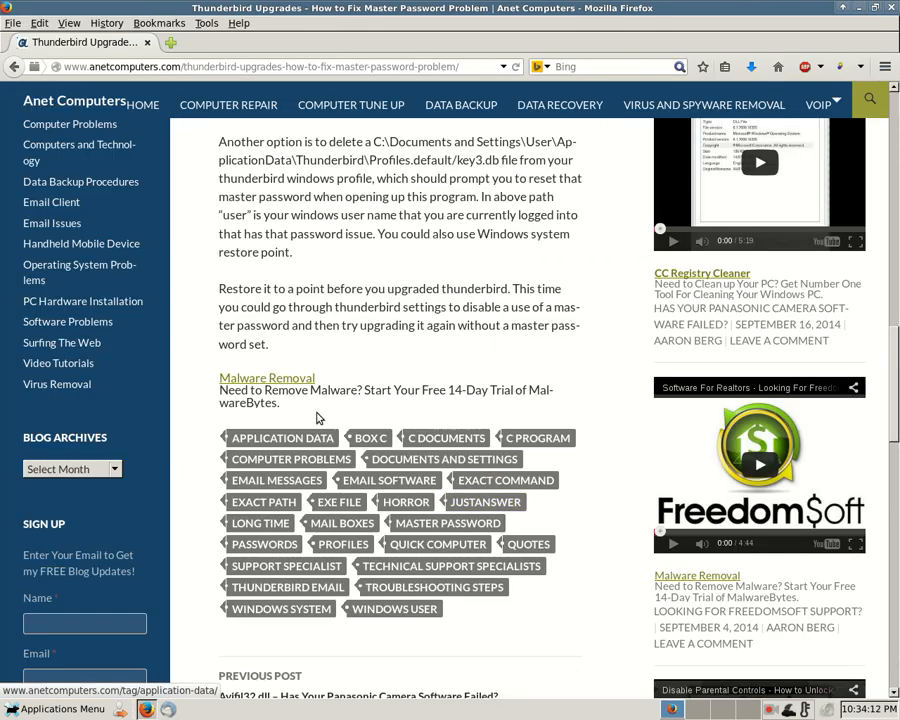
mouse_move(410, 272)
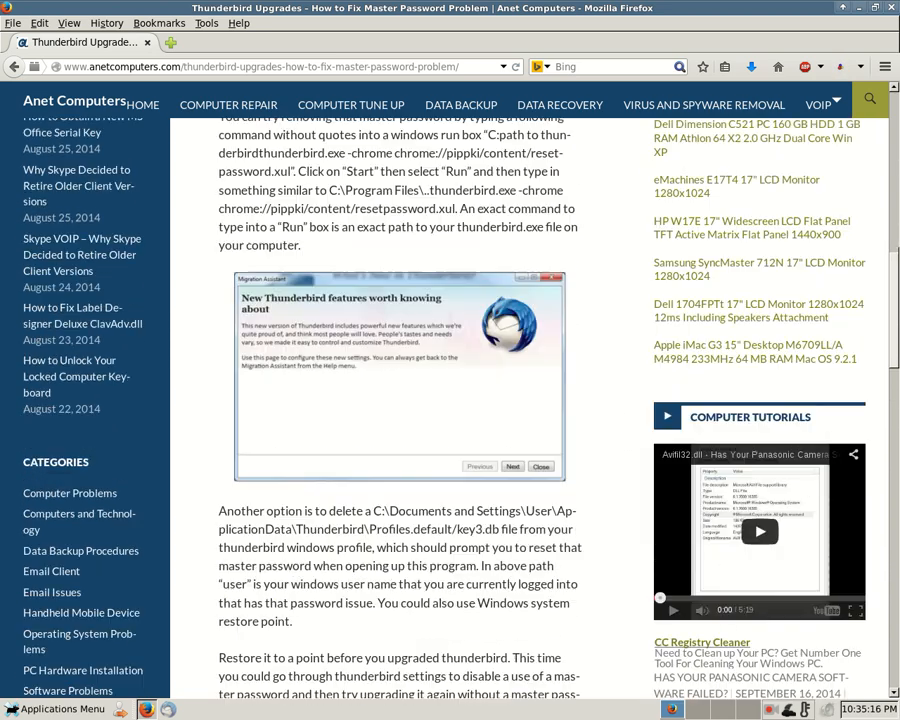
scroll(up, 3)
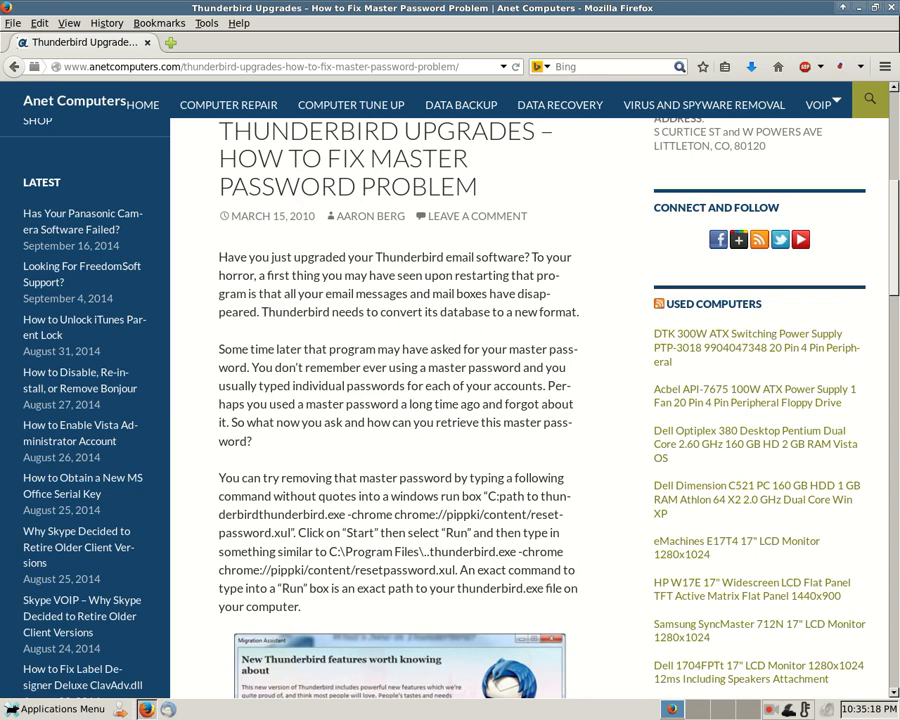
scroll(down, 3)
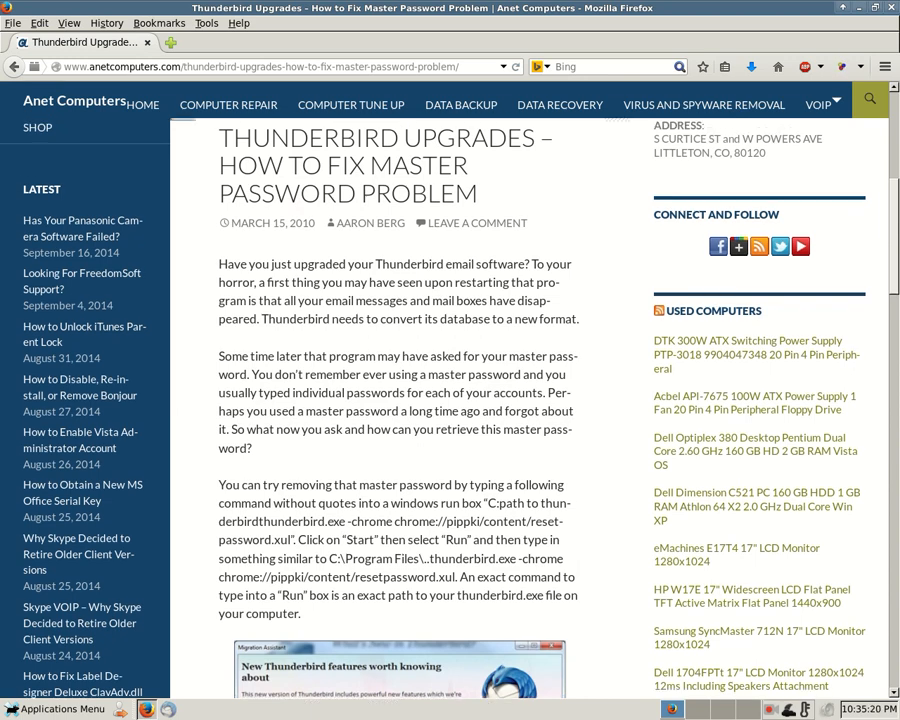
scroll(up, 3)
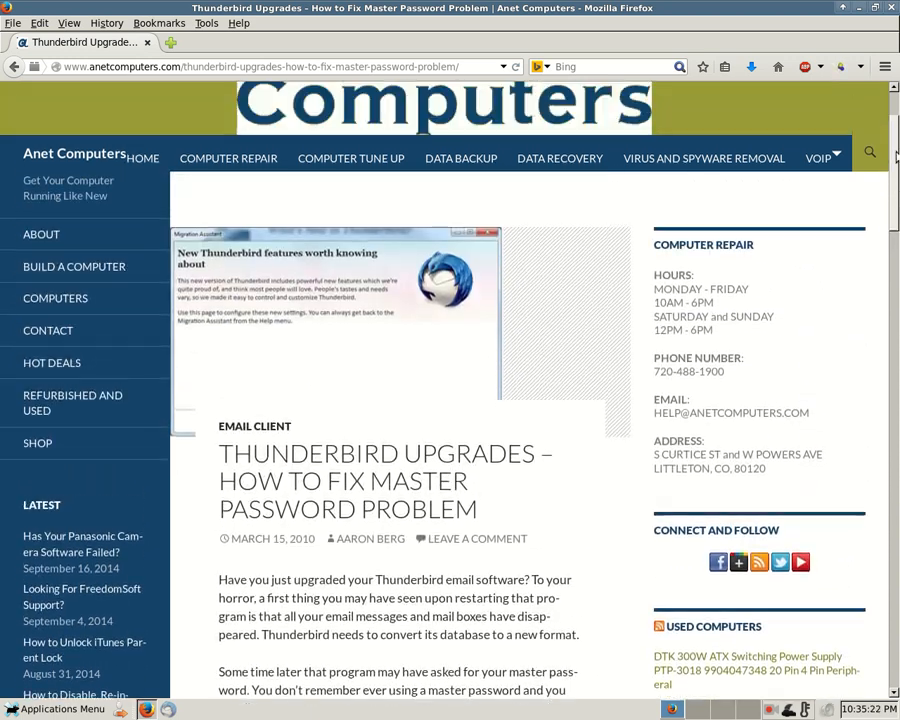
scroll(up, 3)
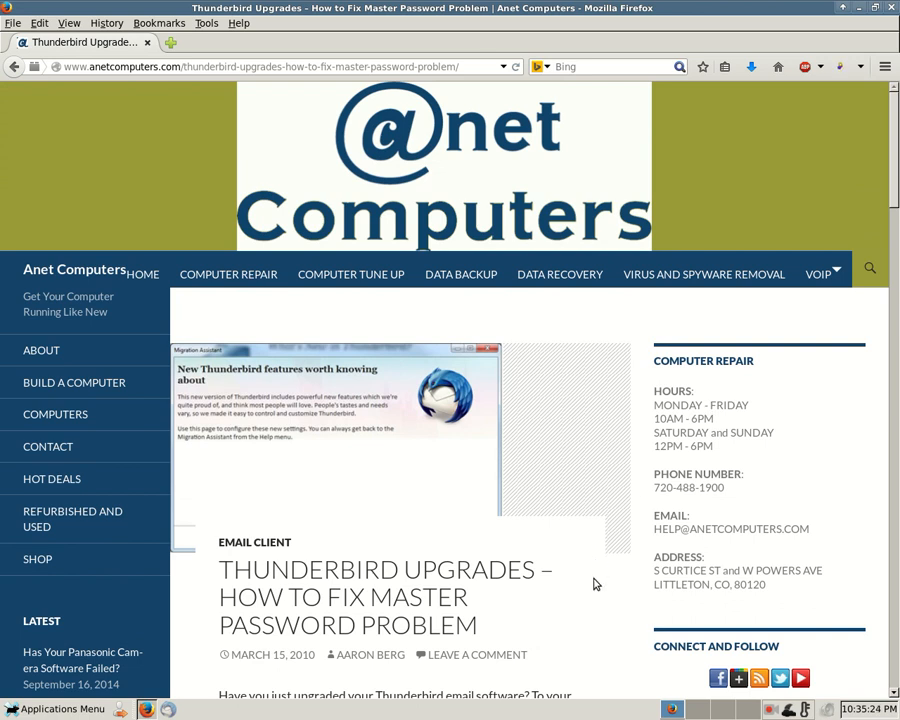